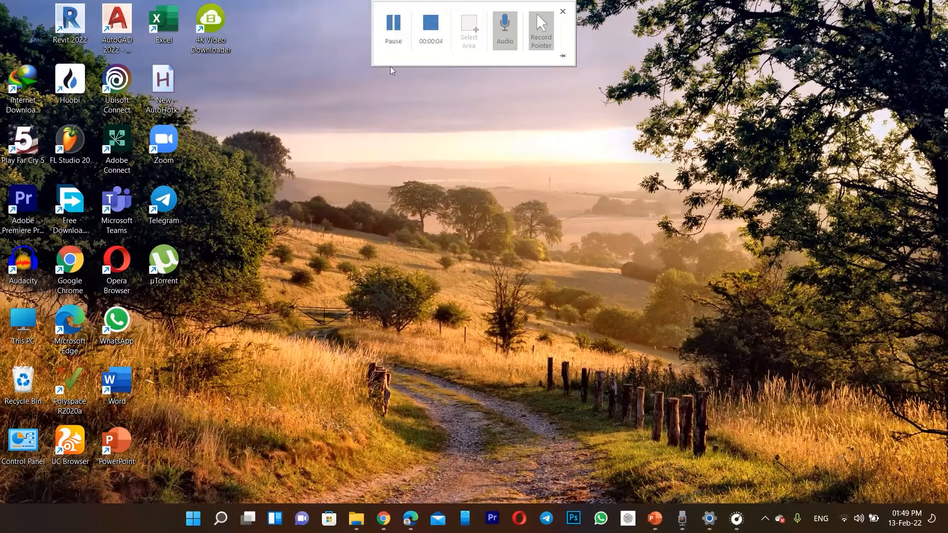
# Search Windows for "realte" so Realtek Audio Console shows as the best match.
pyautogui.click(562, 11)
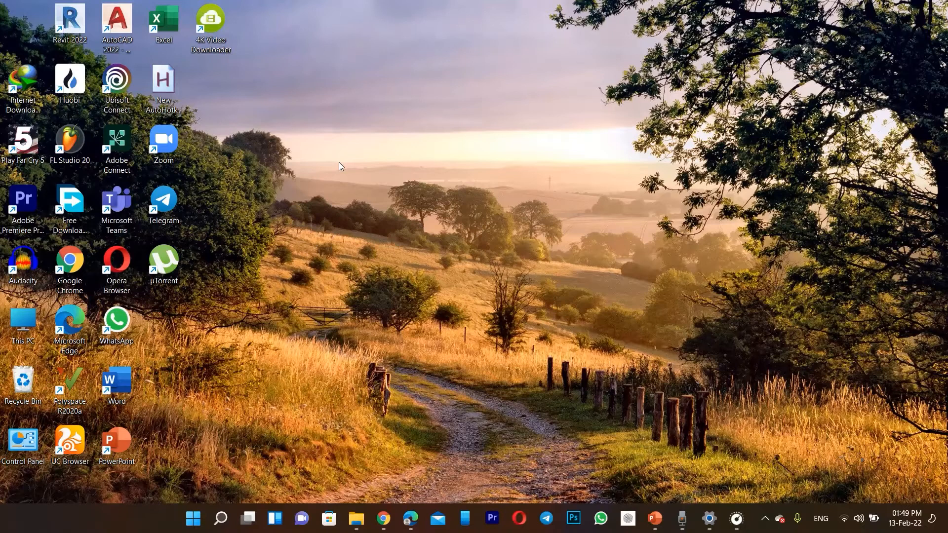
pyautogui.moveTo(359, 176)
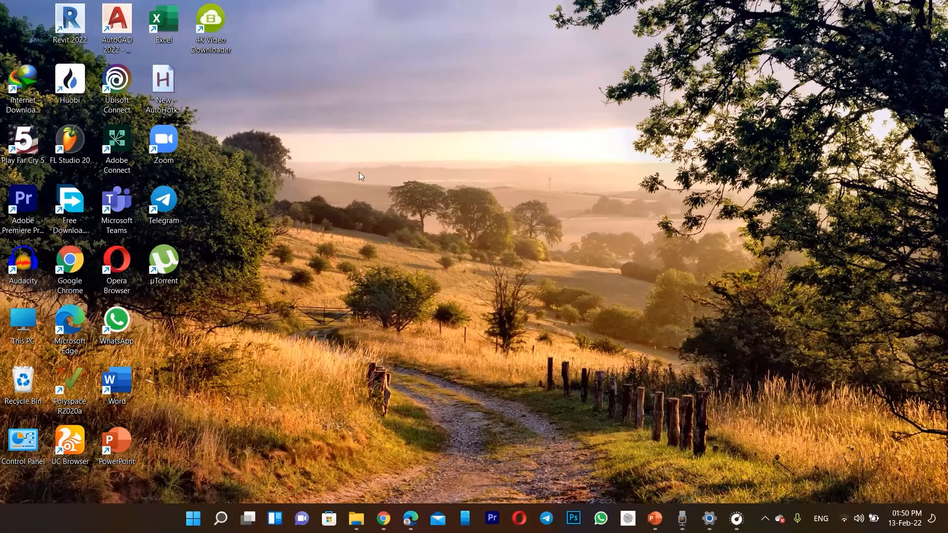
pyautogui.moveTo(381, 171)
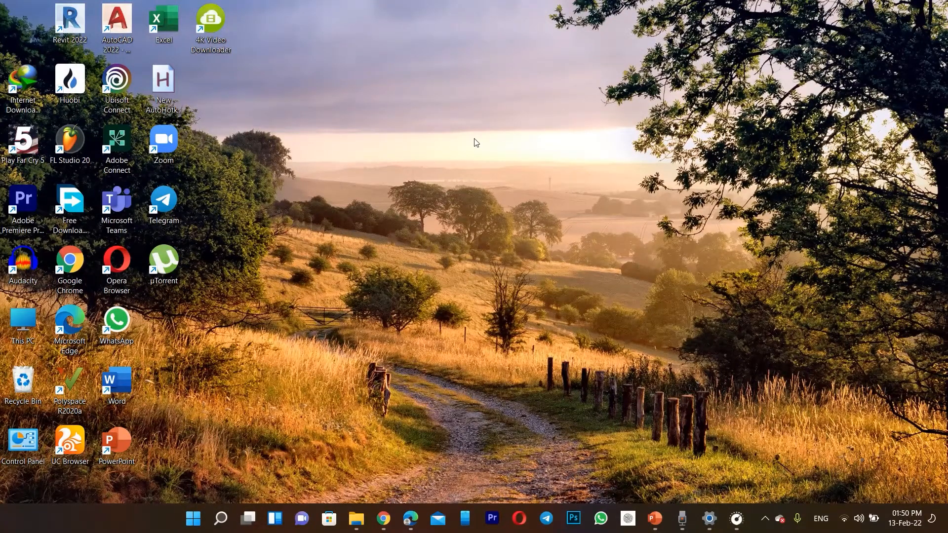
pyautogui.moveTo(348, 121)
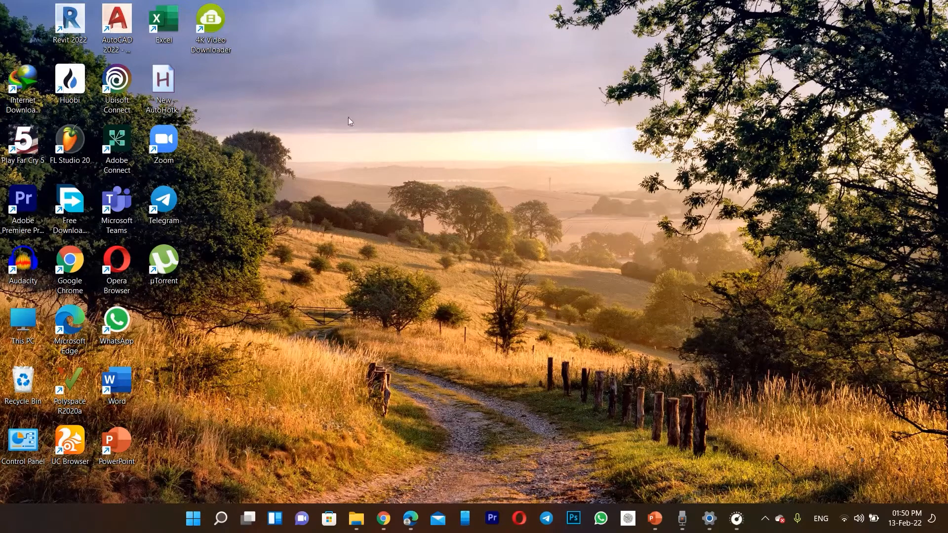
pyautogui.click(220, 518)
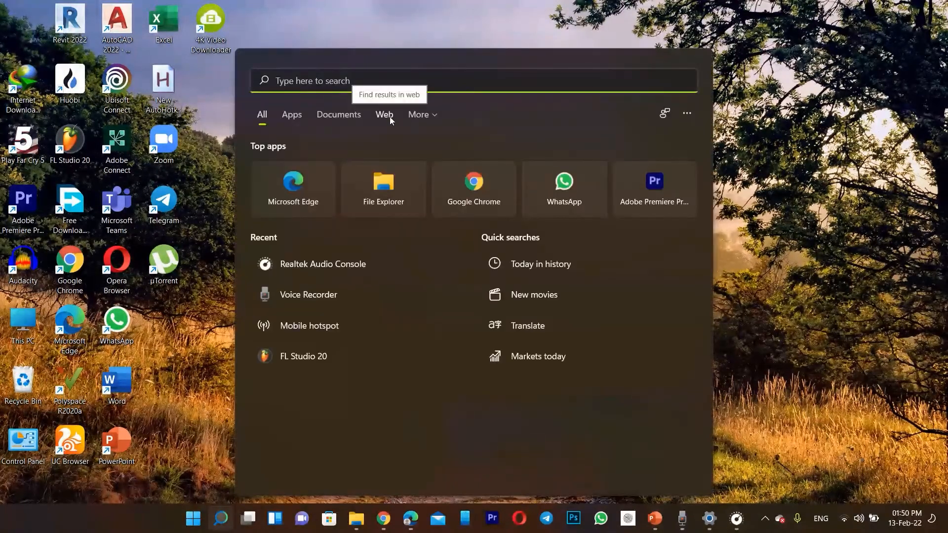
pyautogui.write('realte')
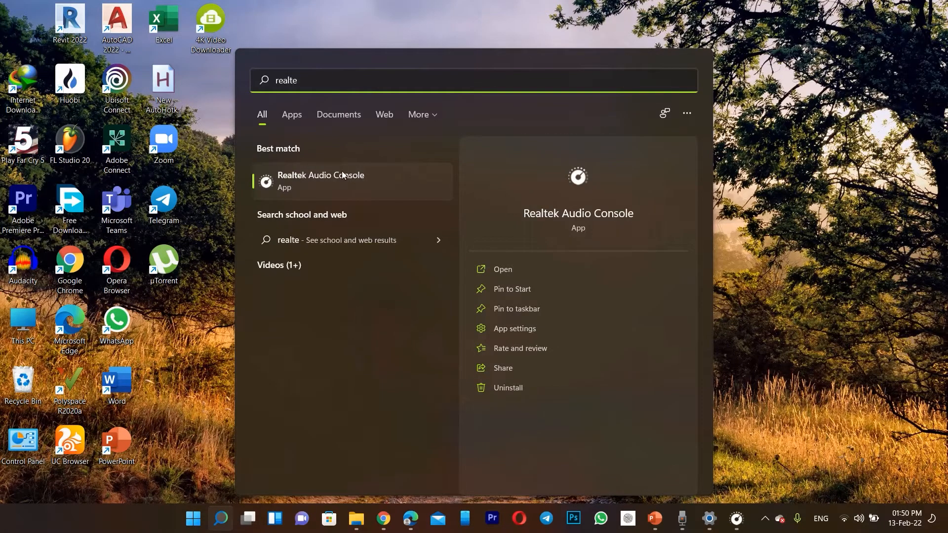
pyautogui.moveTo(319, 186)
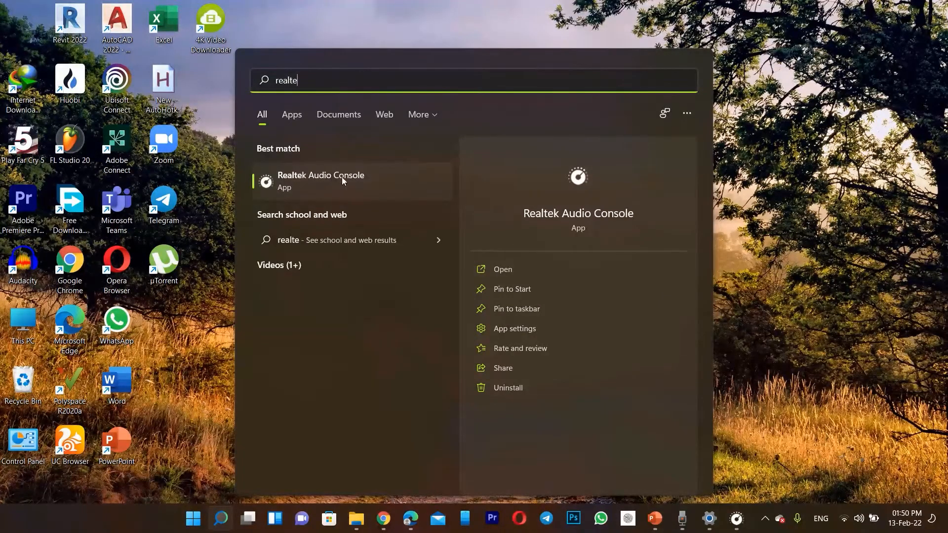
pyautogui.moveTo(351, 178)
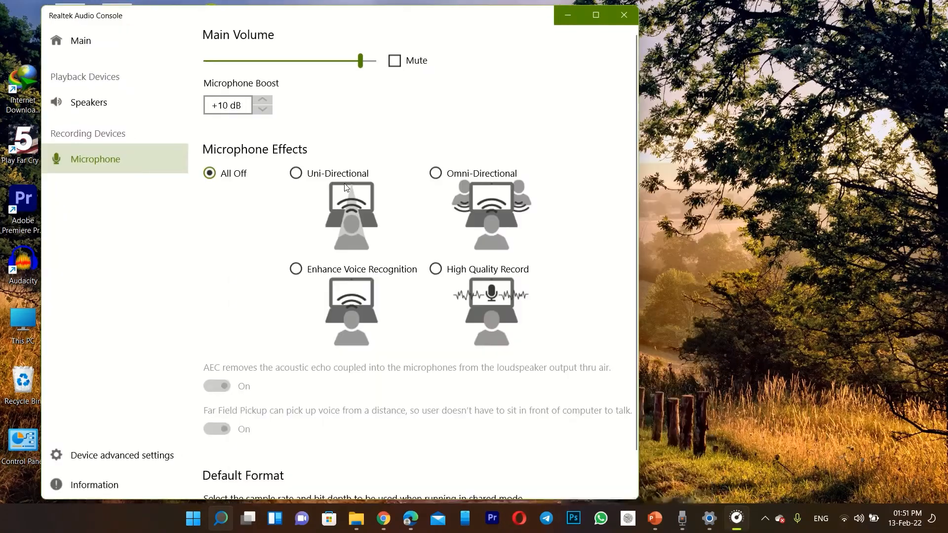
pyautogui.moveTo(136, 155)
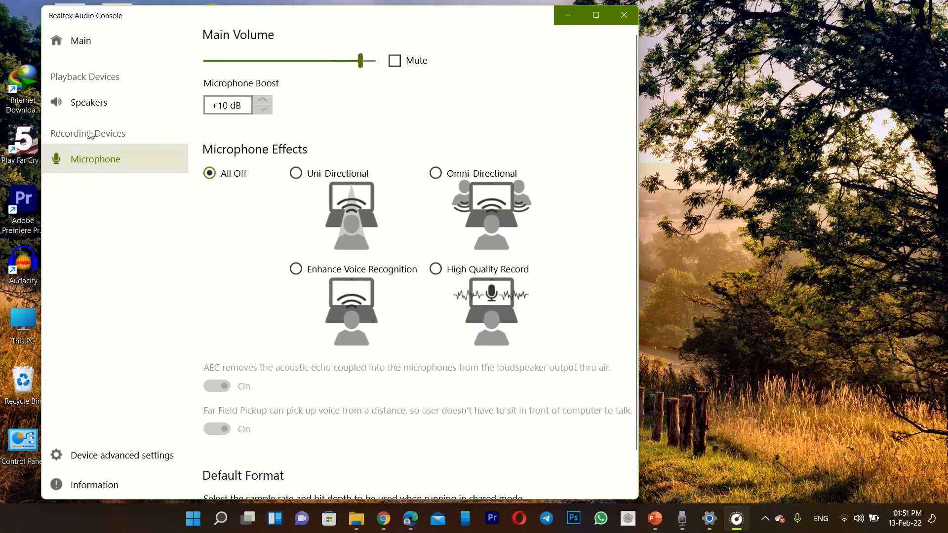
# Switch the console to the Speakers page showing the Pop equalizer preset.
pyautogui.click(88, 102)
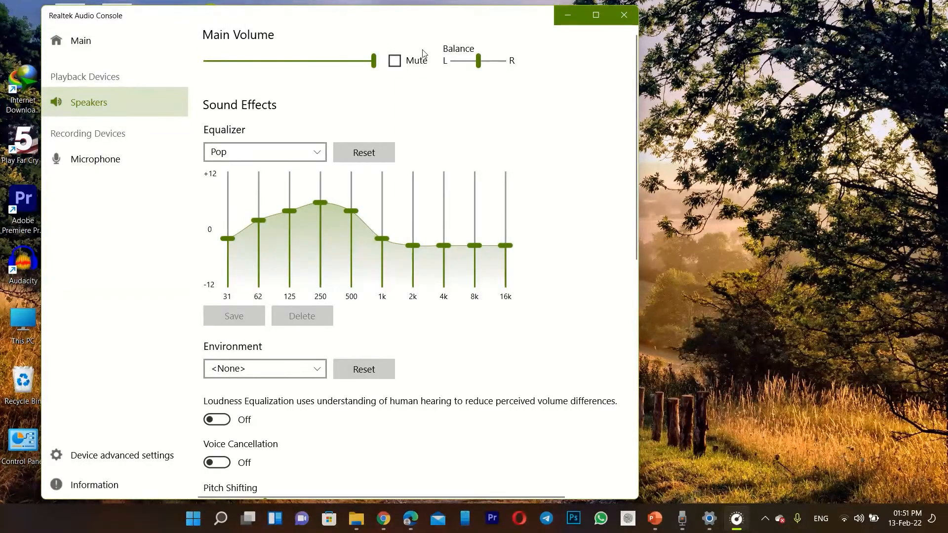
pyautogui.moveTo(530, 51)
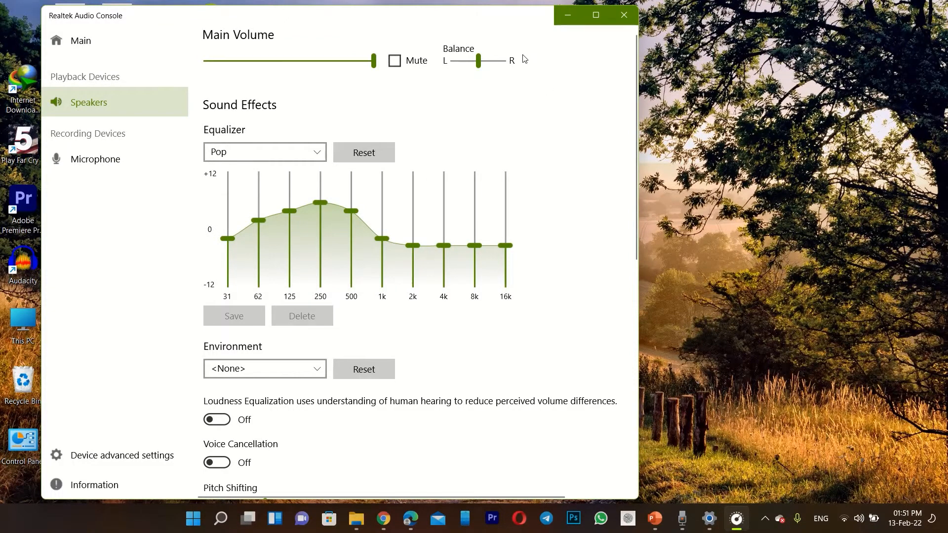
pyautogui.moveTo(486, 79)
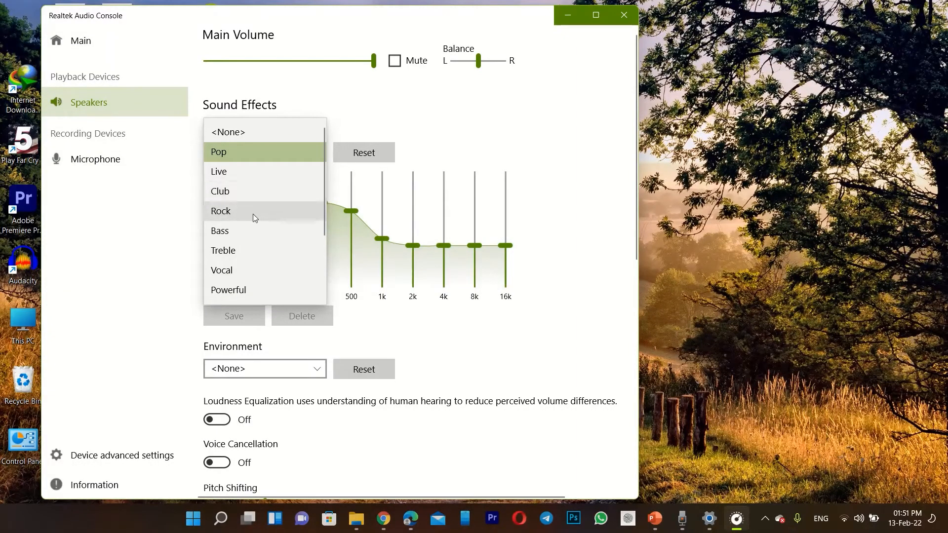
pyautogui.click(218, 152)
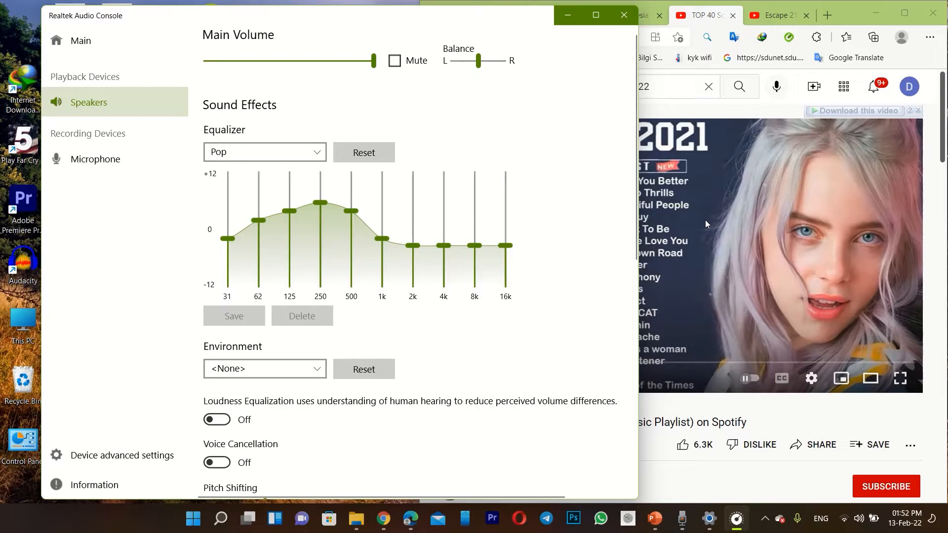
pyautogui.click(265, 152)
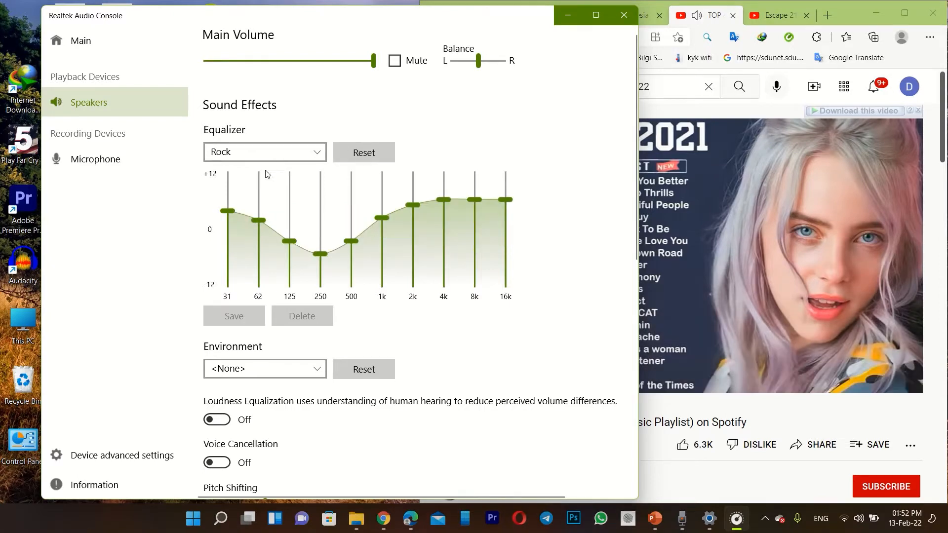
pyautogui.click(265, 152)
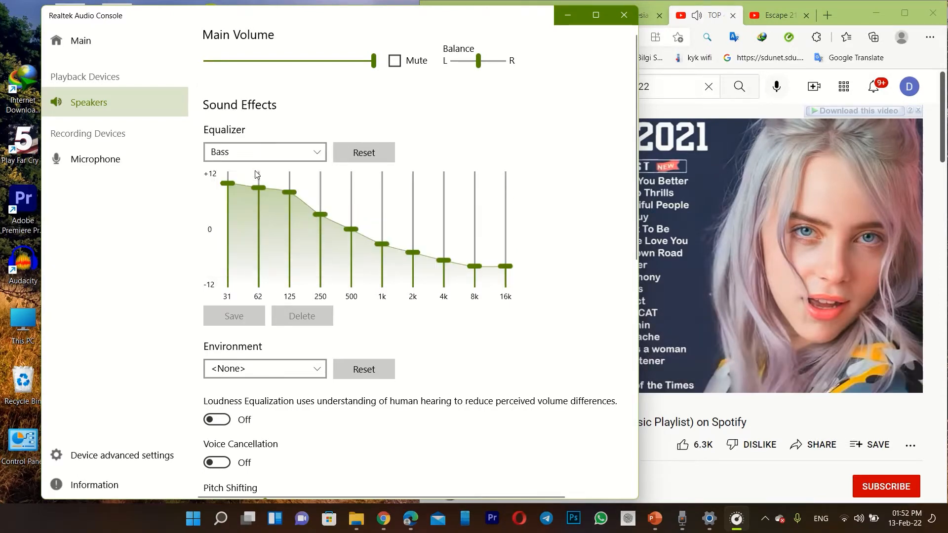
pyautogui.click(265, 152)
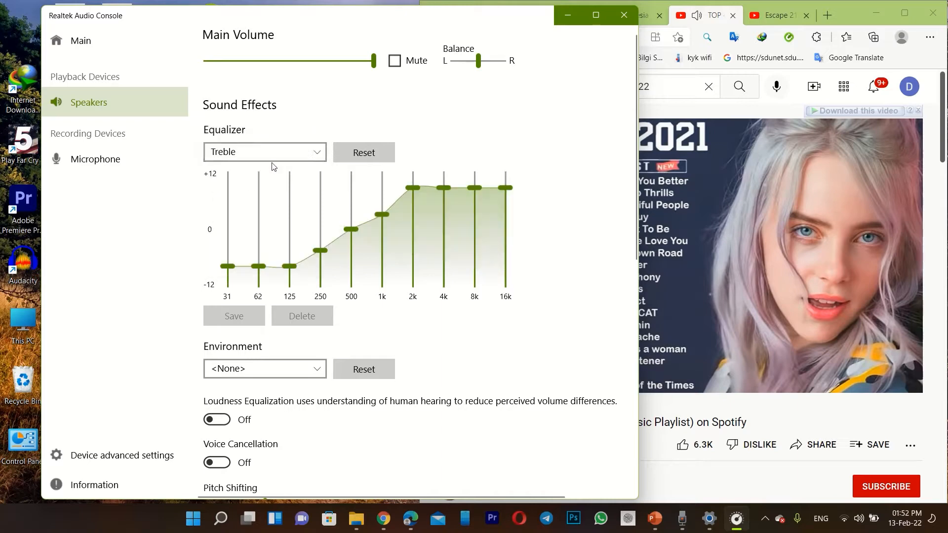
pyautogui.click(265, 152)
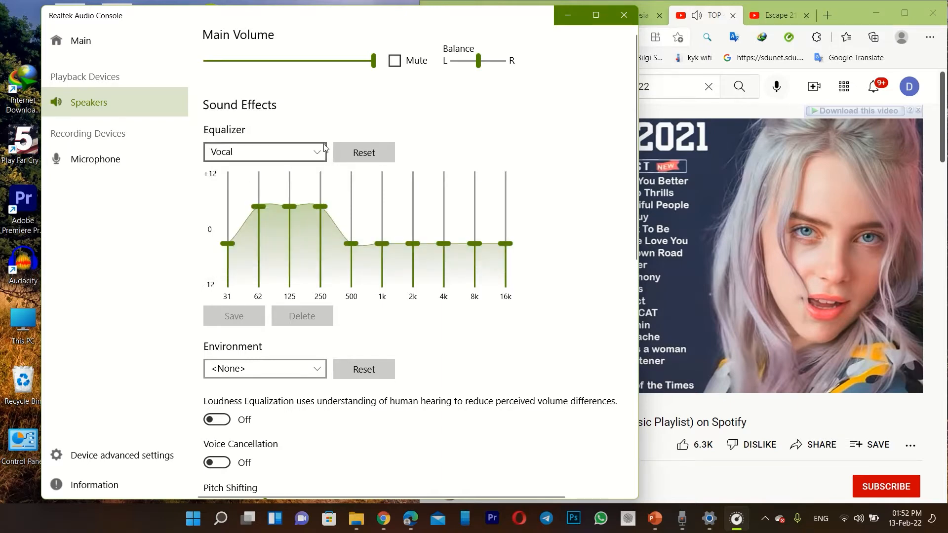
pyautogui.click(265, 152)
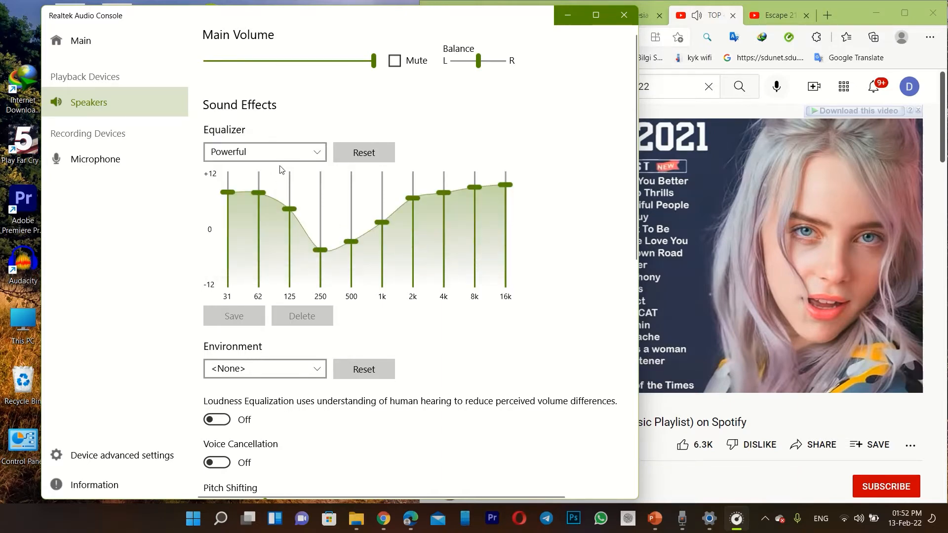
pyautogui.click(264, 152)
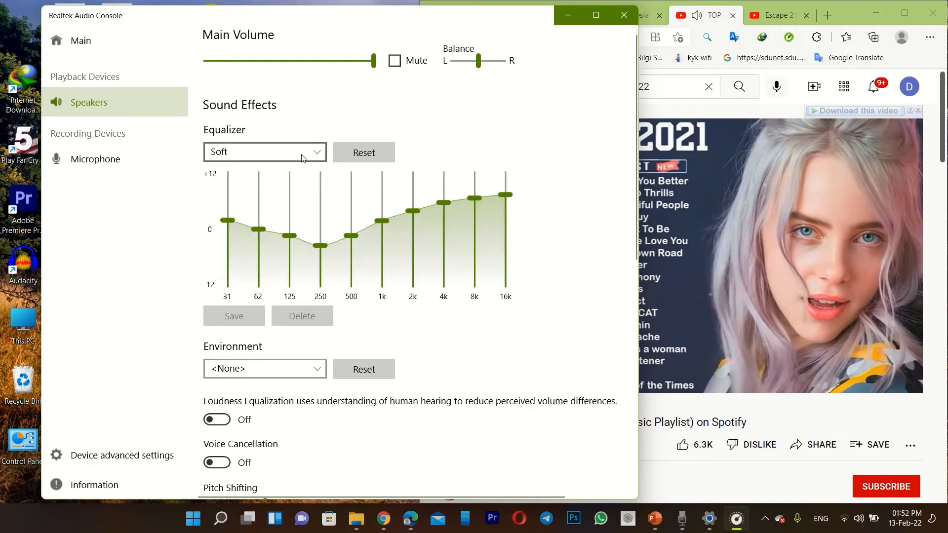
pyautogui.click(264, 152)
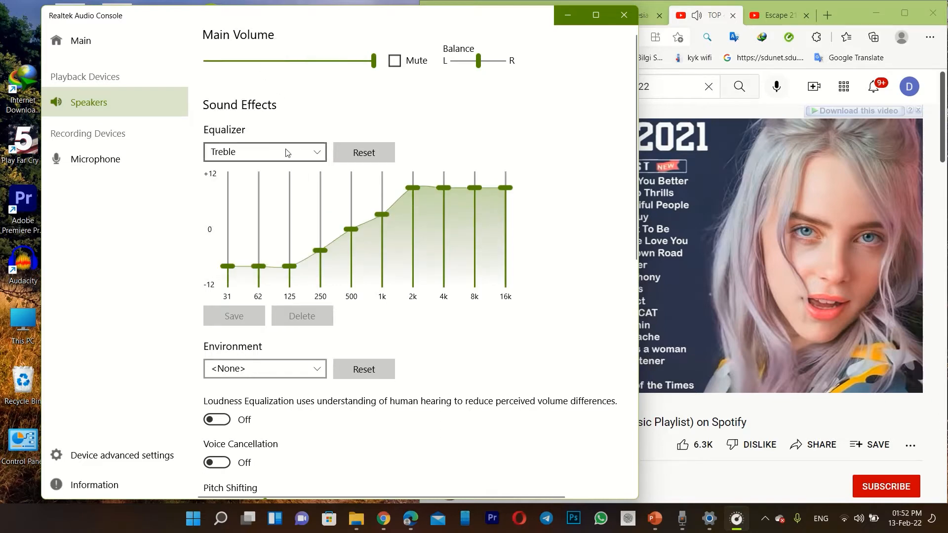
pyautogui.click(264, 152)
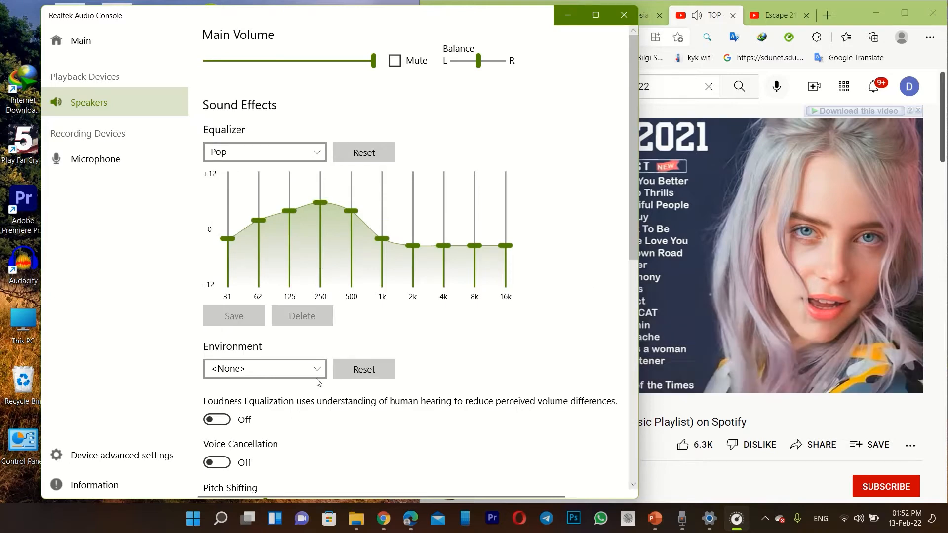
pyautogui.click(265, 368)
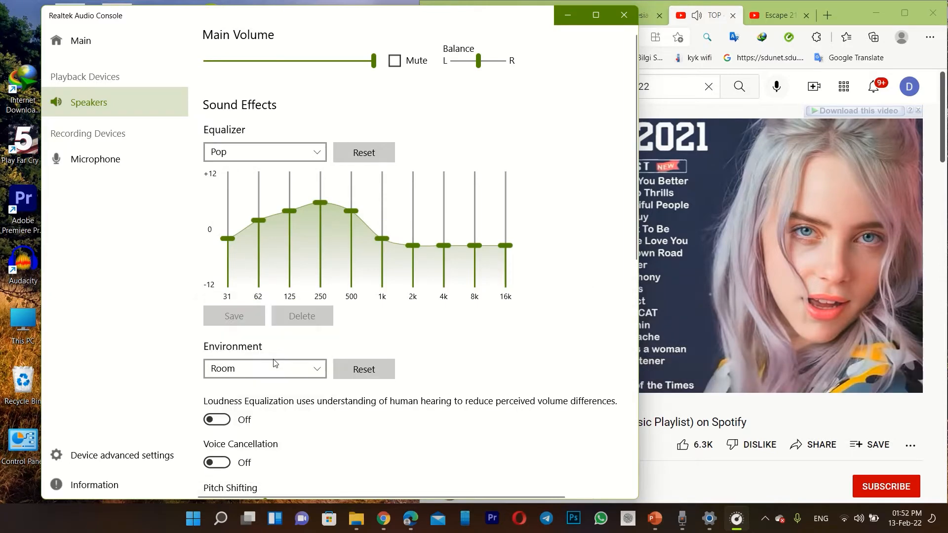
pyautogui.click(264, 368)
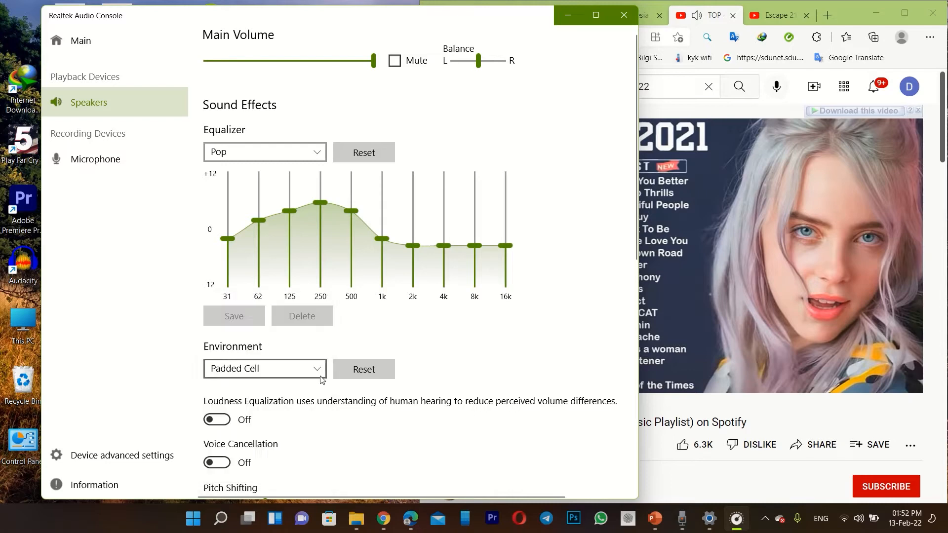
pyautogui.click(264, 368)
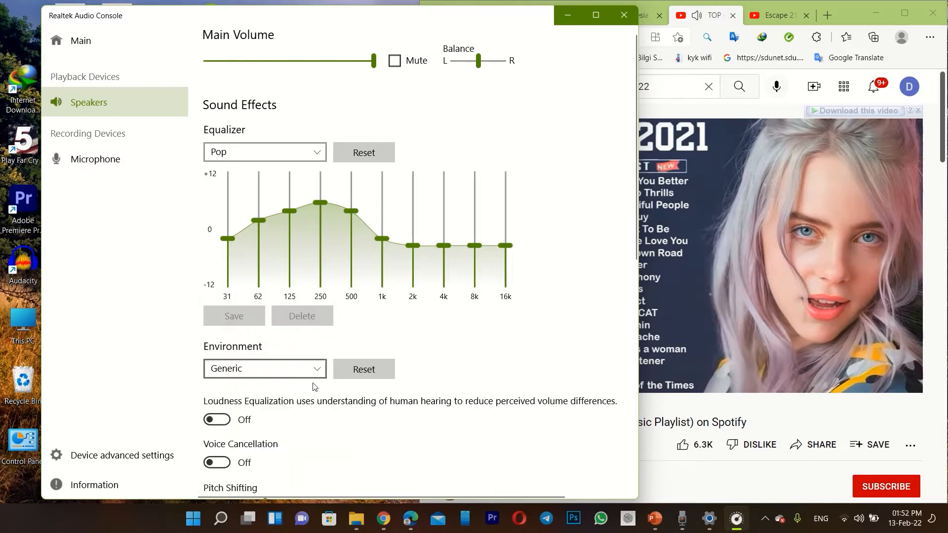
pyautogui.click(265, 368)
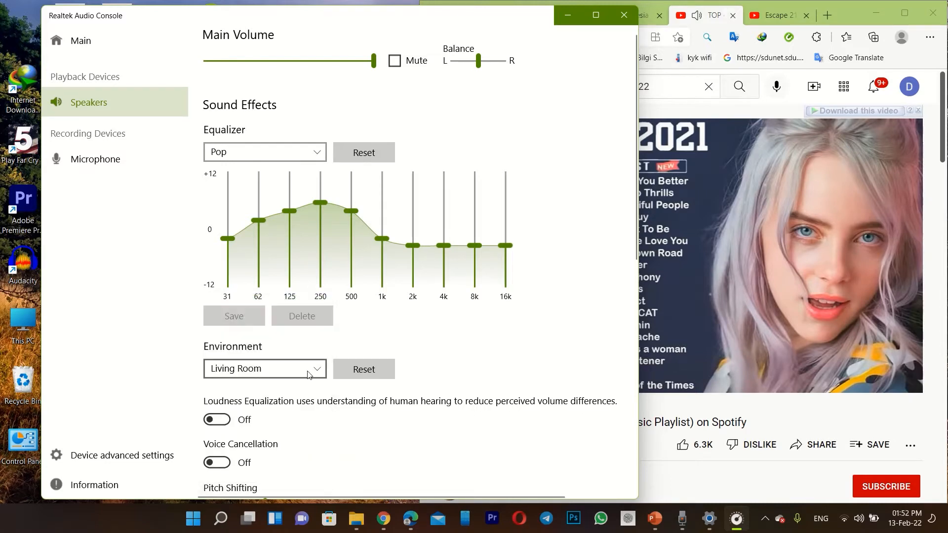
pyautogui.click(265, 369)
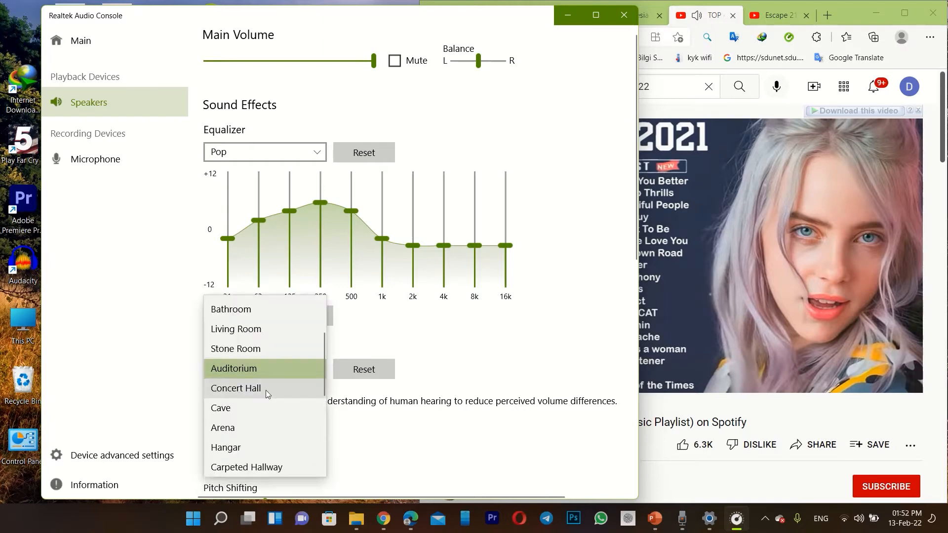
pyautogui.click(222, 427)
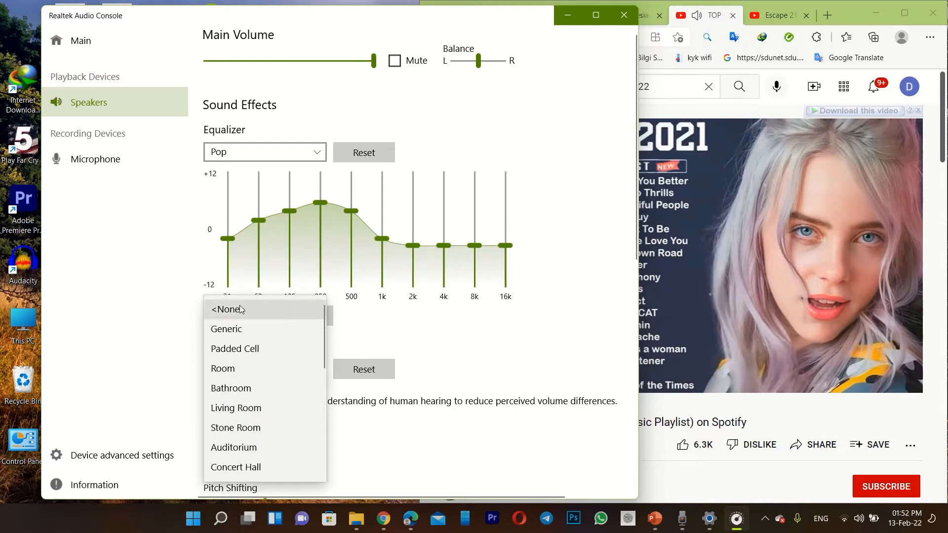
pyautogui.click(228, 309)
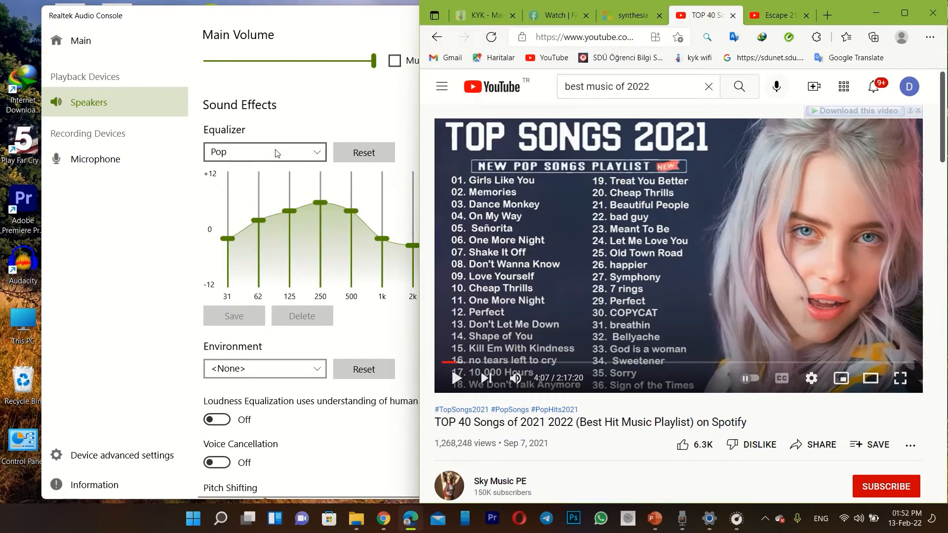
pyautogui.click(265, 152)
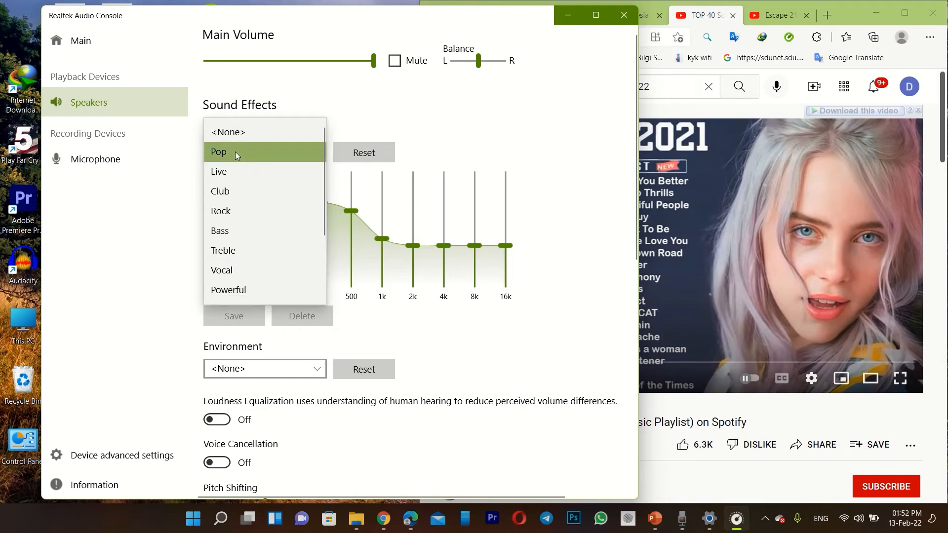
pyautogui.moveTo(289, 375)
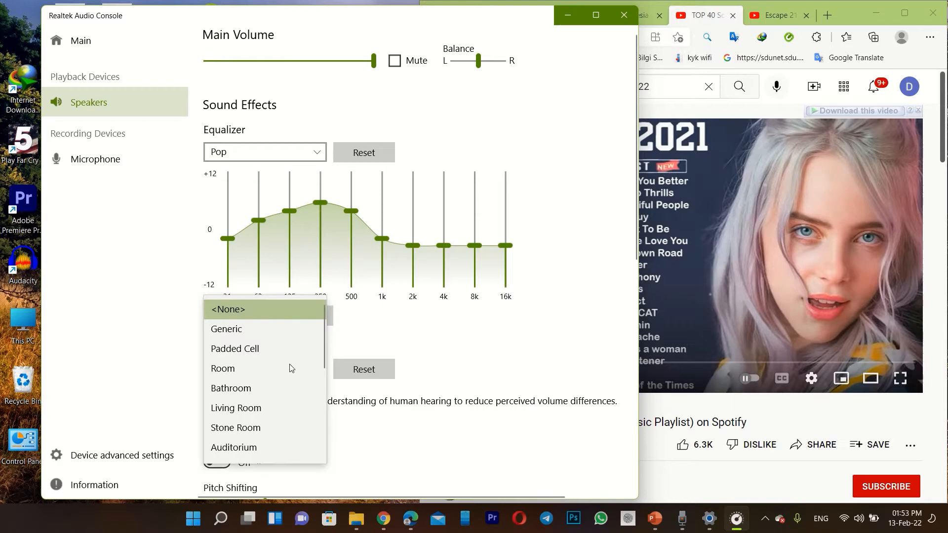
pyautogui.click(228, 309)
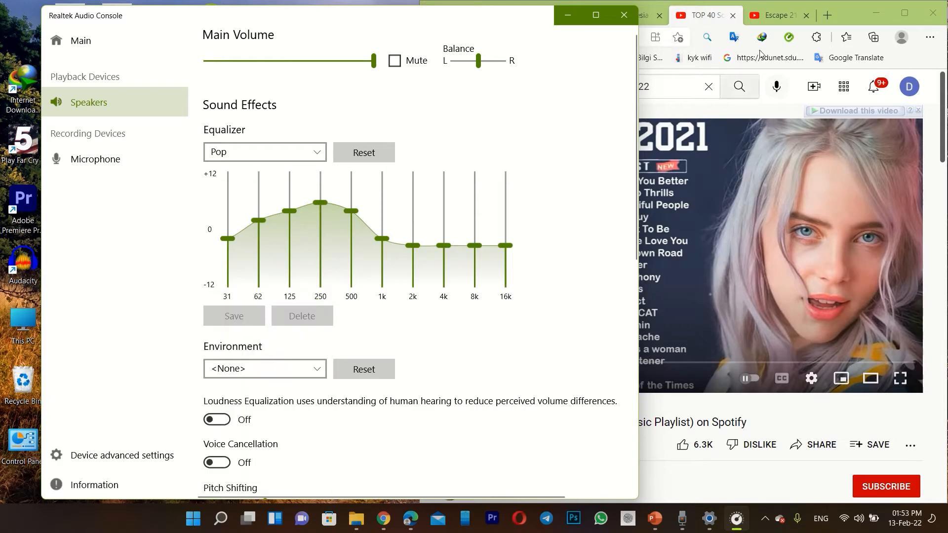
pyautogui.click(776, 14)
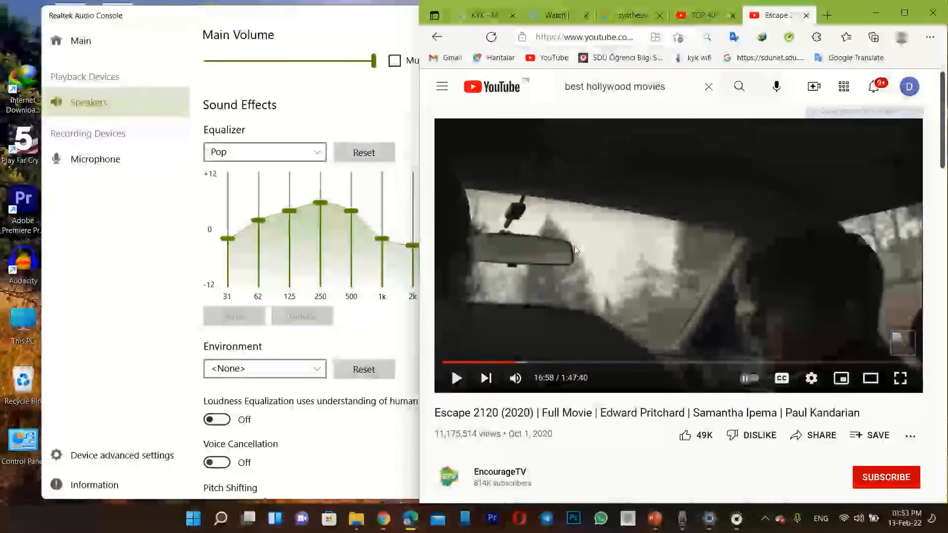
# Audition the Live, Bass and Powerful presets, restore volume to 100, and return to Pop.
pyautogui.click(264, 152)
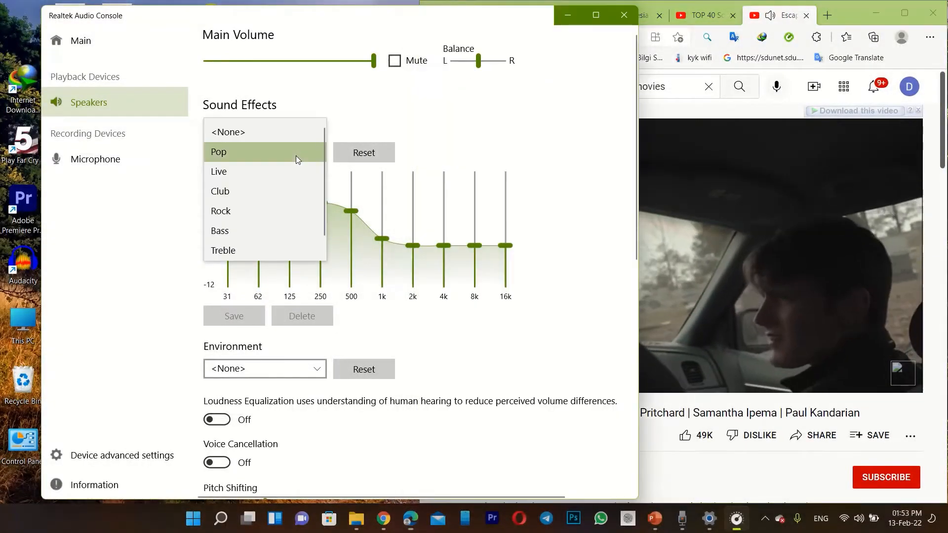
pyautogui.click(218, 171)
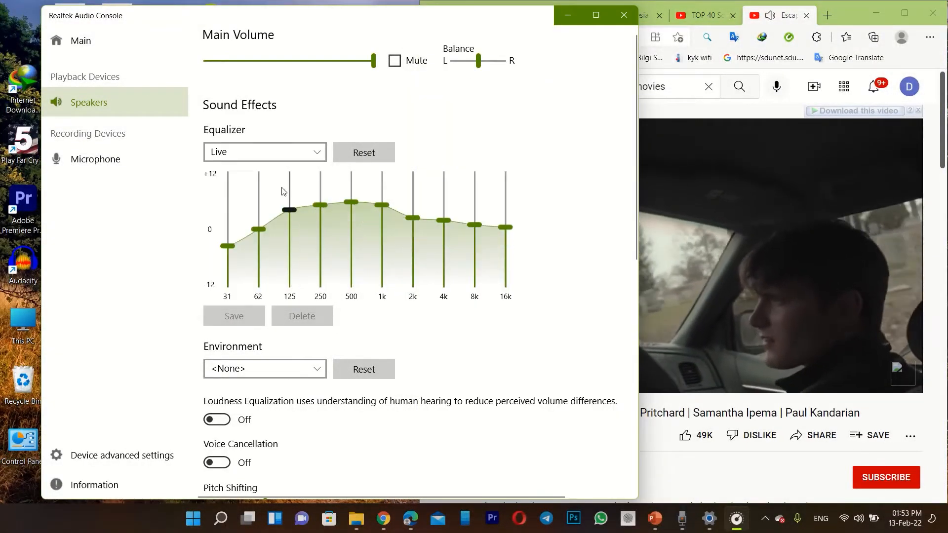
pyautogui.click(264, 152)
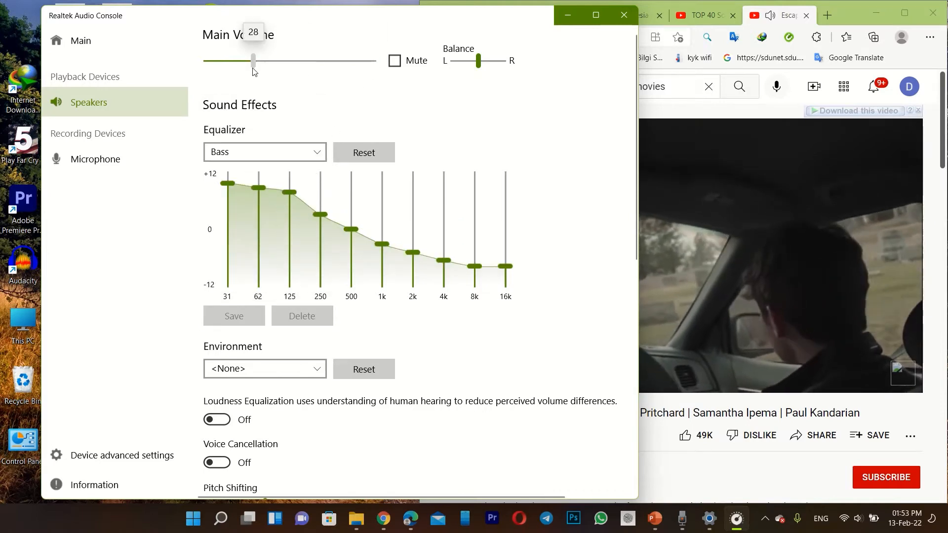
pyautogui.moveTo(254, 60); pyautogui.dragTo(373, 60)
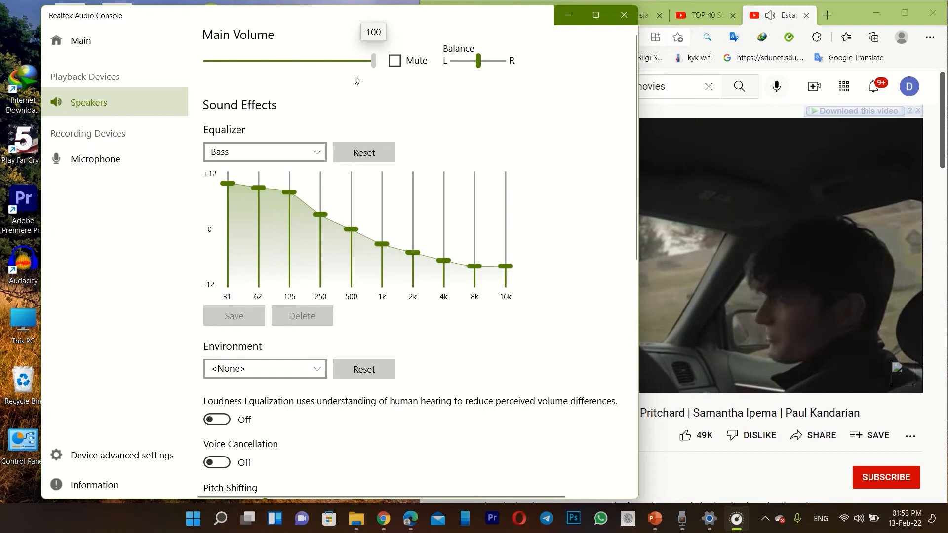
pyautogui.click(265, 152)
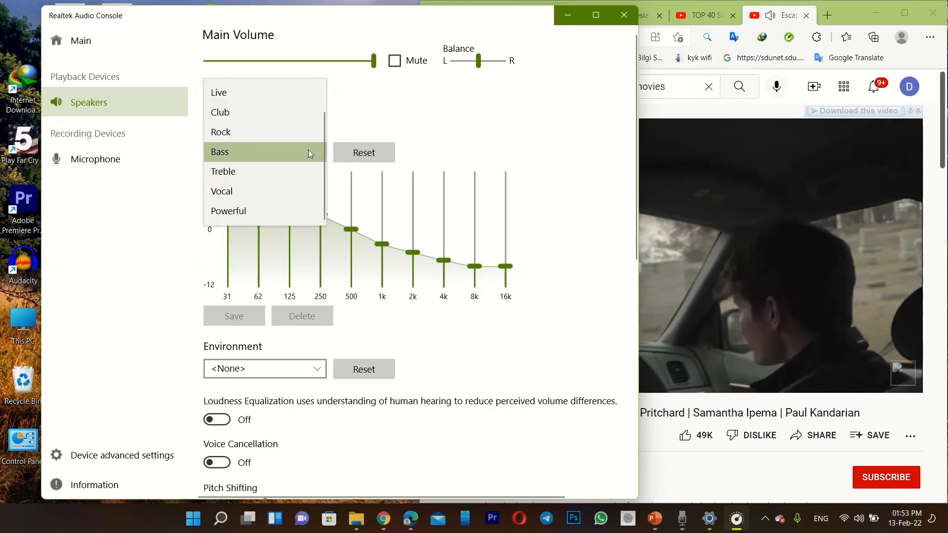
pyautogui.click(228, 210)
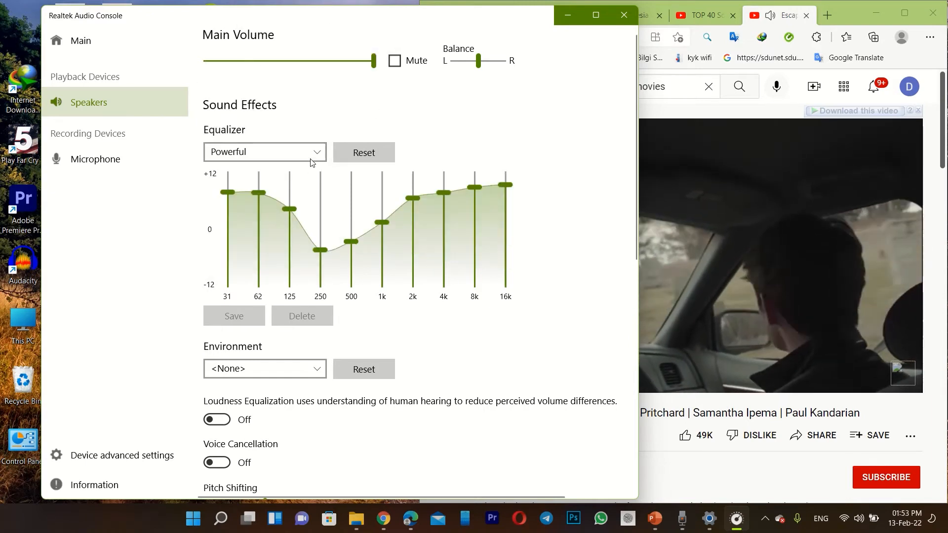
pyautogui.click(264, 152)
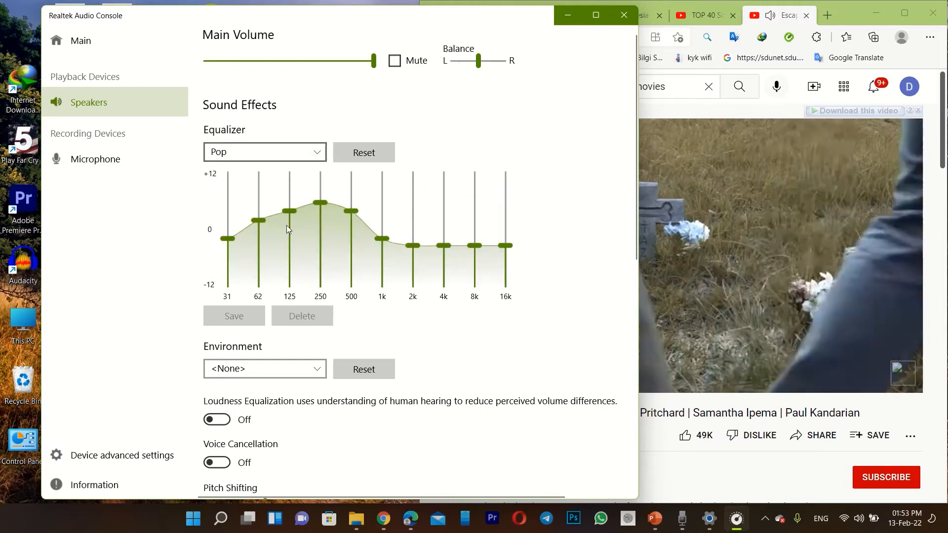
# Try the Bathroom environment, then set the speaker environment to Room.
pyautogui.click(264, 368)
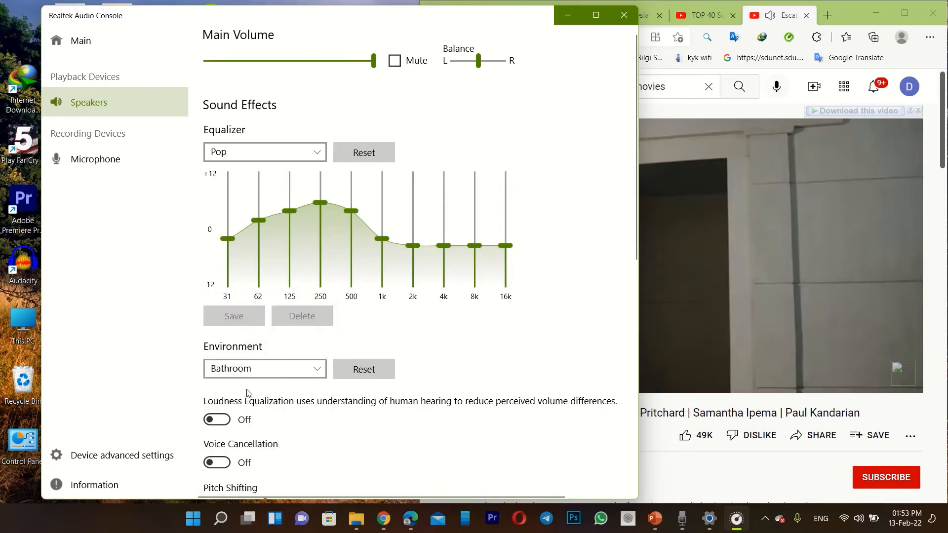
pyautogui.click(265, 368)
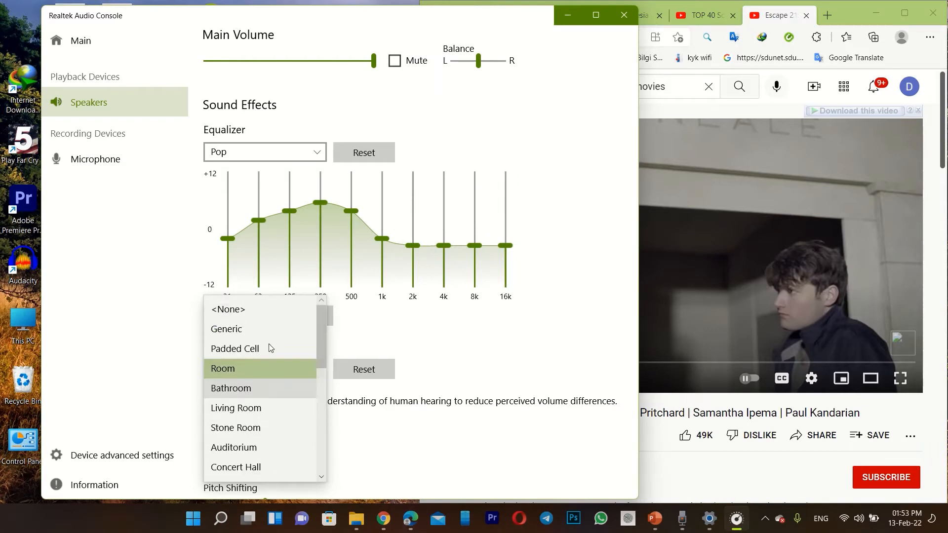
pyautogui.click(222, 368)
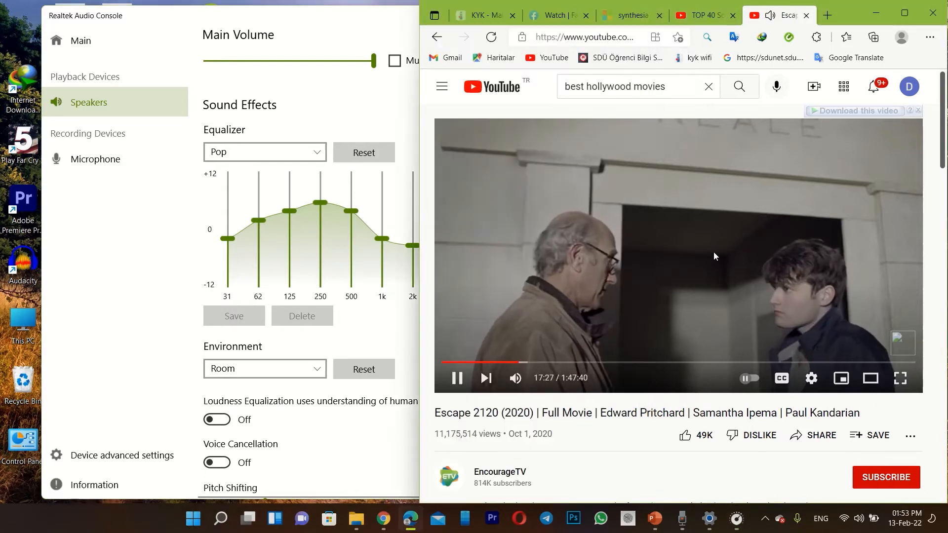
pyautogui.click(456, 378)
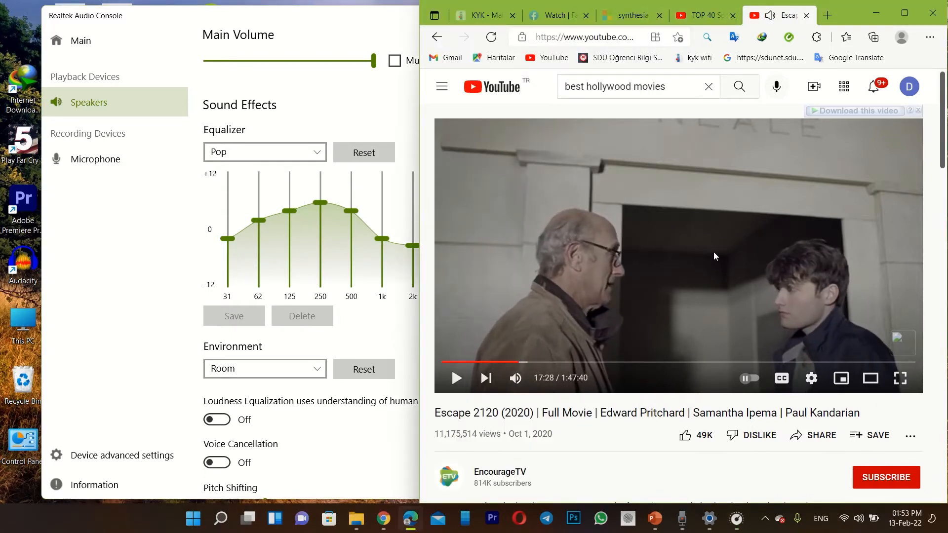
pyautogui.moveTo(704, 260)
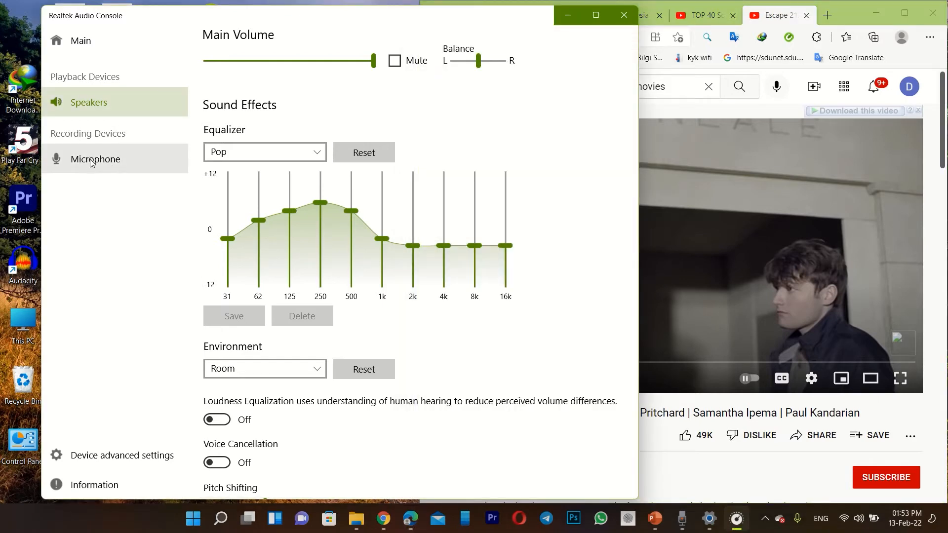
# On the Microphone page, set volume to about 95 and boost to +20 dB.
pyautogui.click(95, 159)
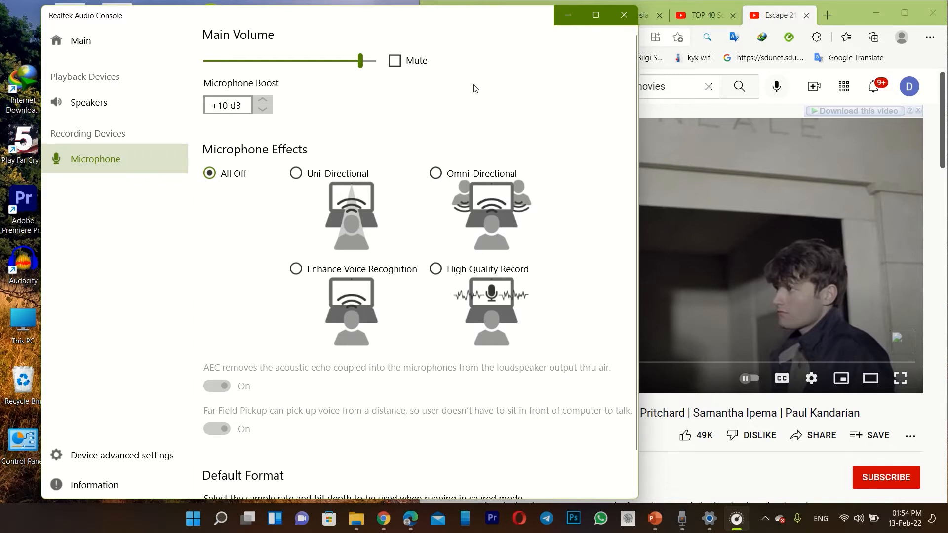
pyautogui.moveTo(233, 219)
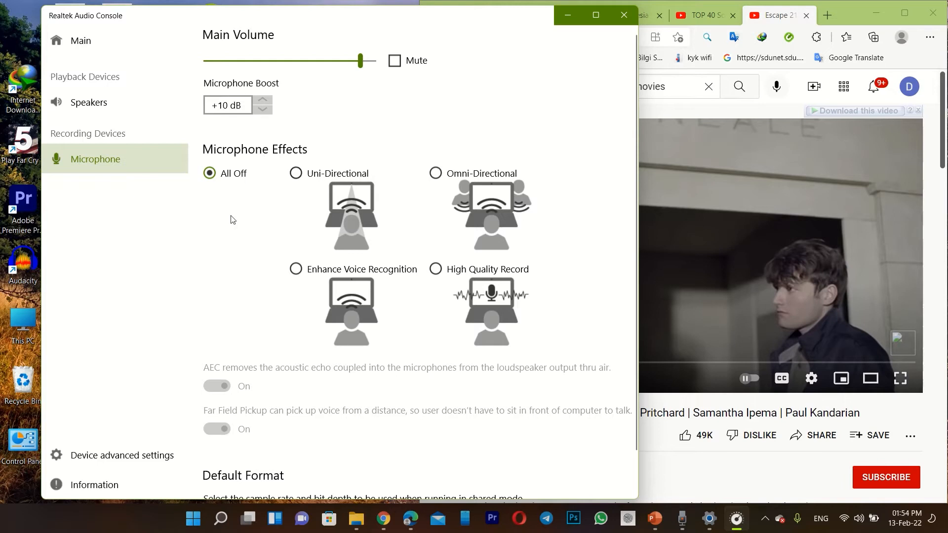
pyautogui.moveTo(263, 31)
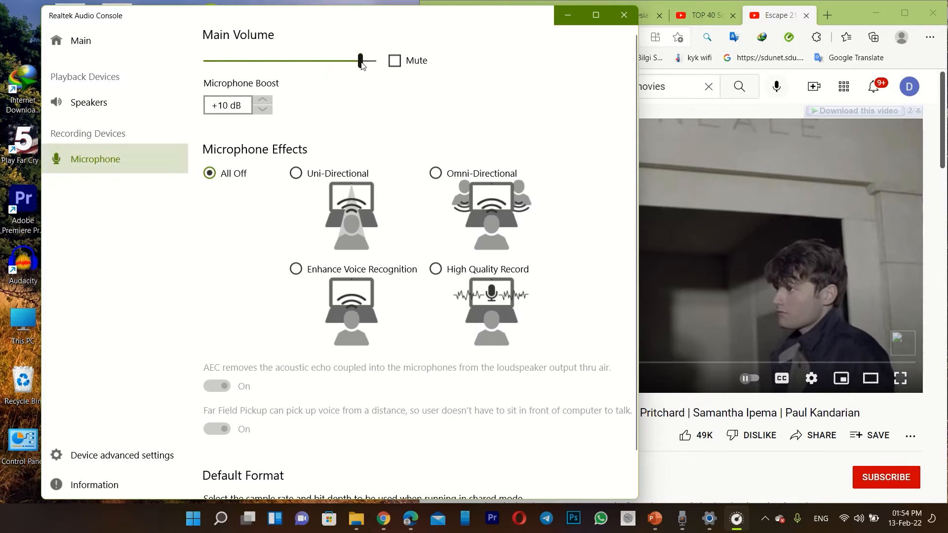
pyautogui.moveTo(359, 61); pyautogui.dragTo(372, 60)
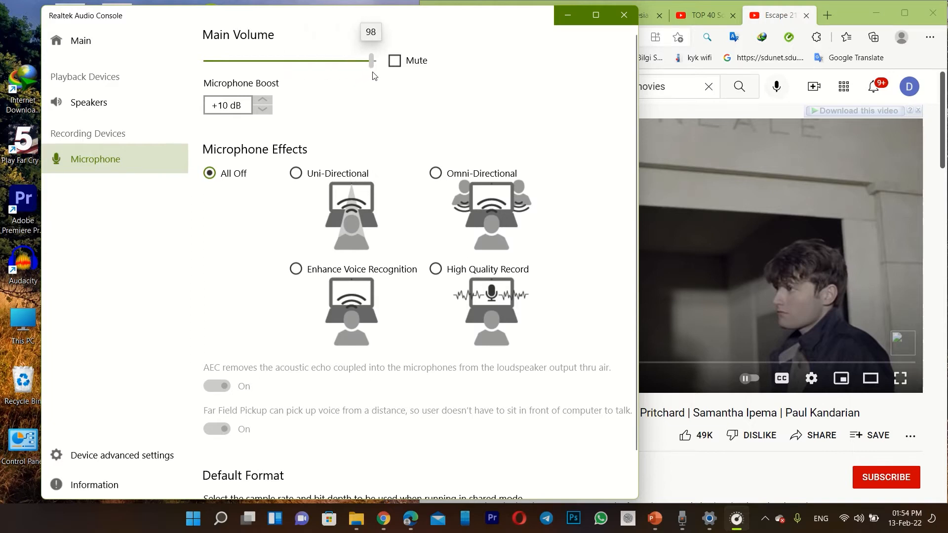
pyautogui.moveTo(371, 61); pyautogui.dragTo(356, 60)
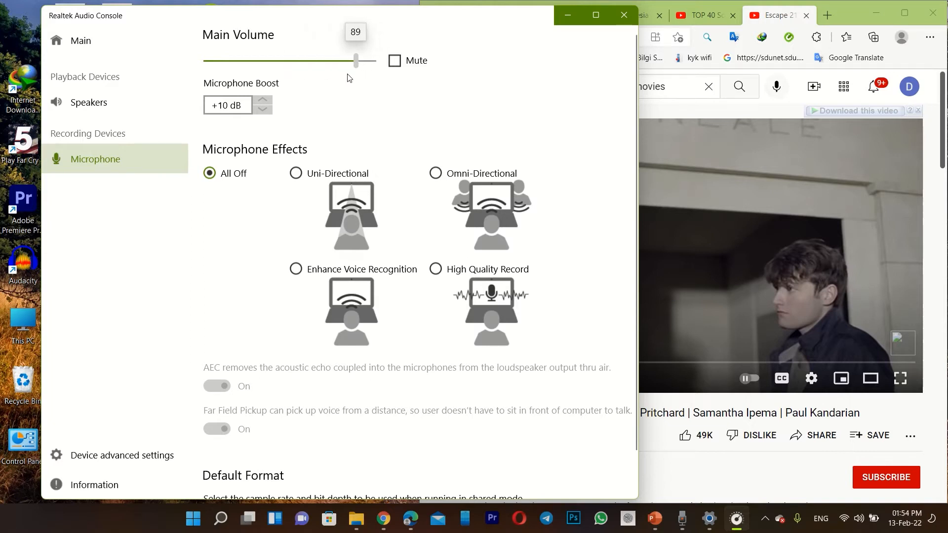
pyautogui.moveTo(356, 60); pyautogui.dragTo(366, 60)
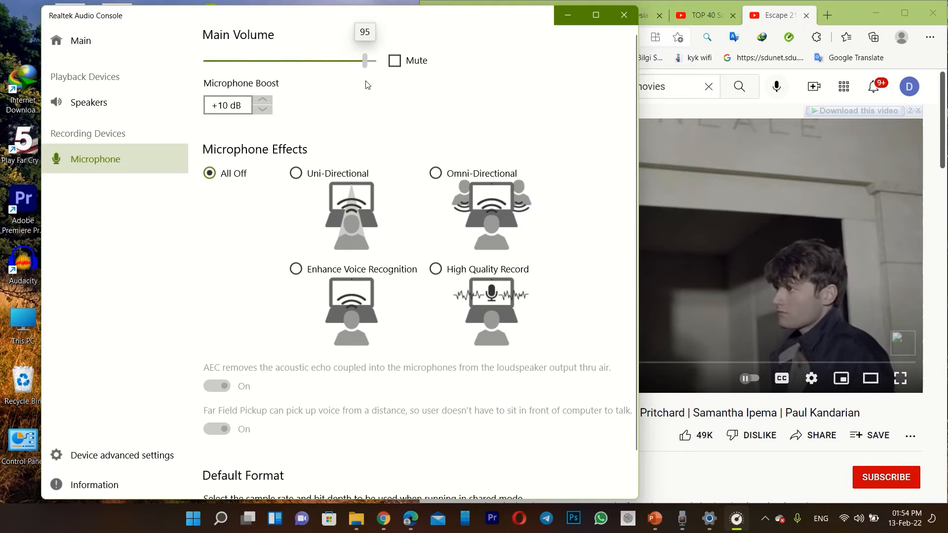
pyautogui.moveTo(236, 91)
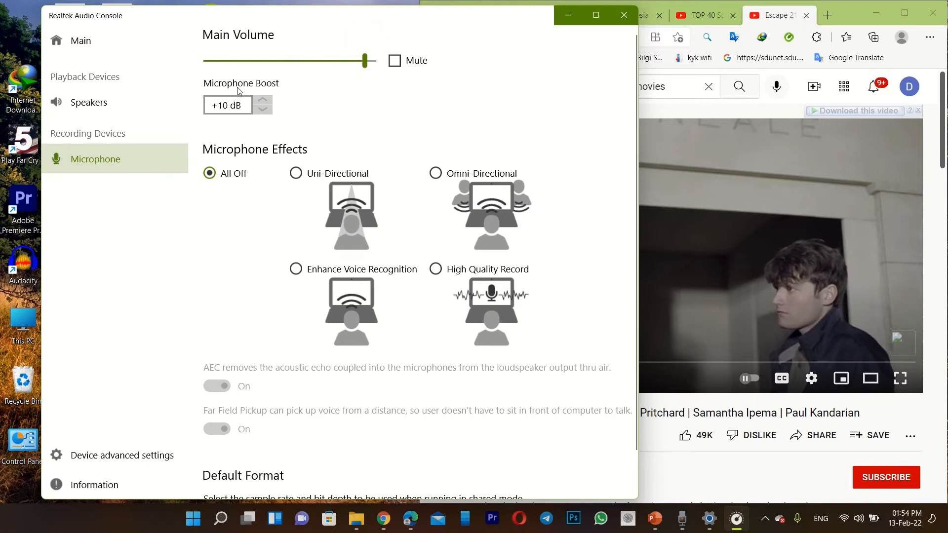
pyautogui.click(263, 100)
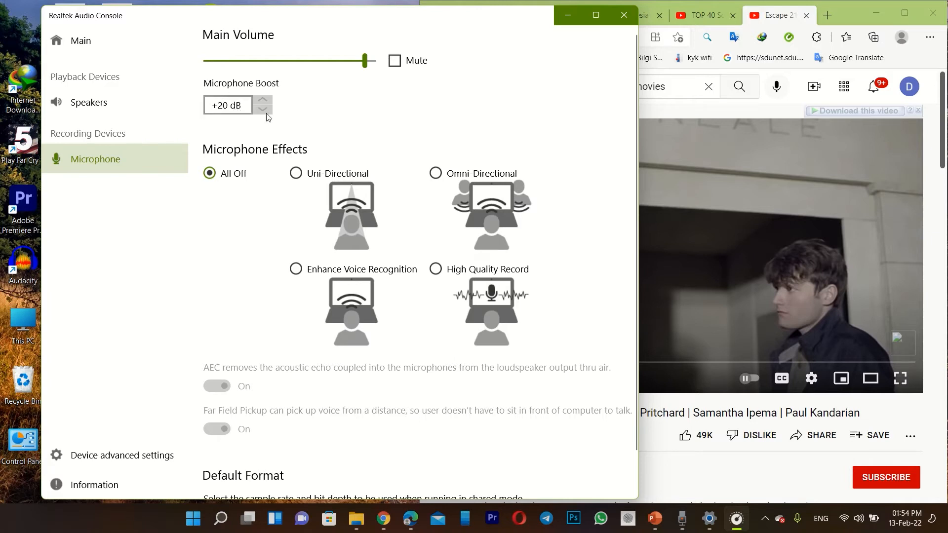
# Drop the boost to +10 dB, enable High Quality Record, then choose the Omni-Directional effect.
pyautogui.click(263, 110)
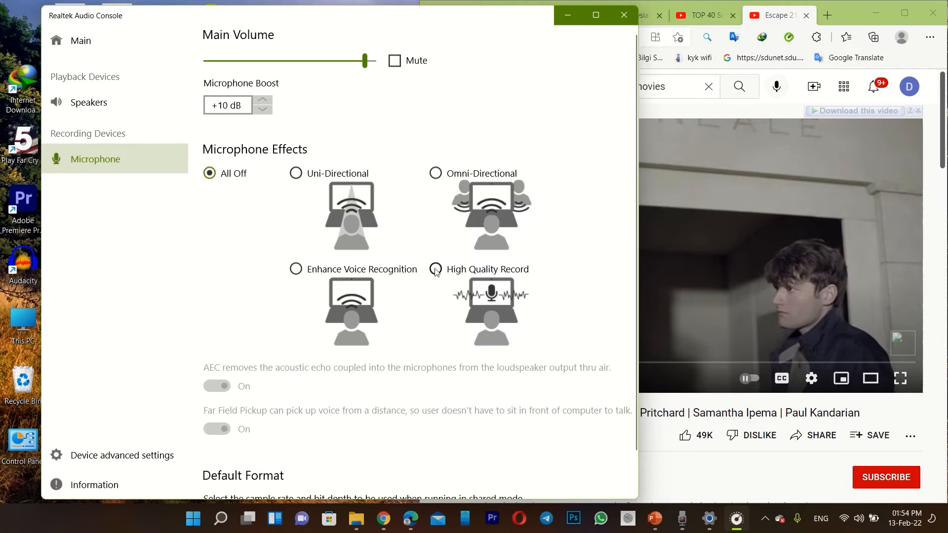
pyautogui.click(435, 268)
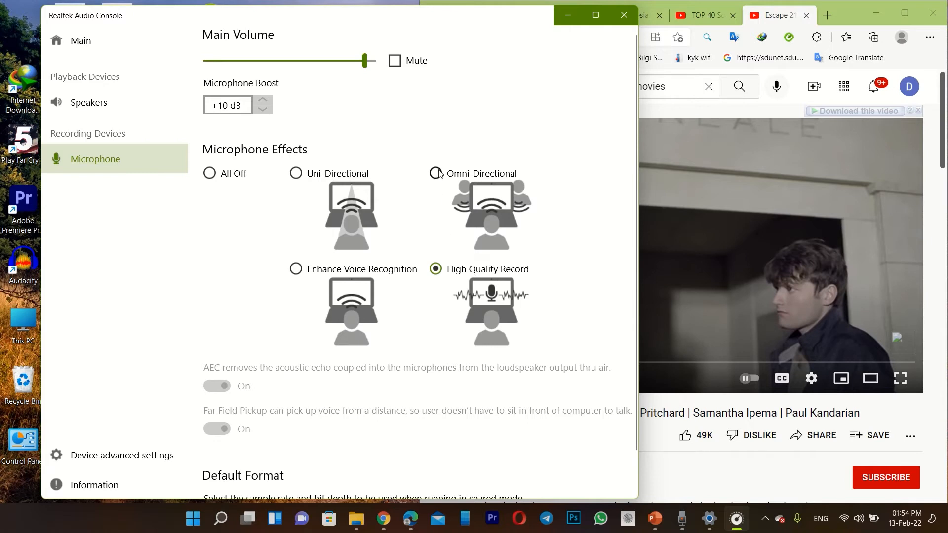
pyautogui.click(436, 173)
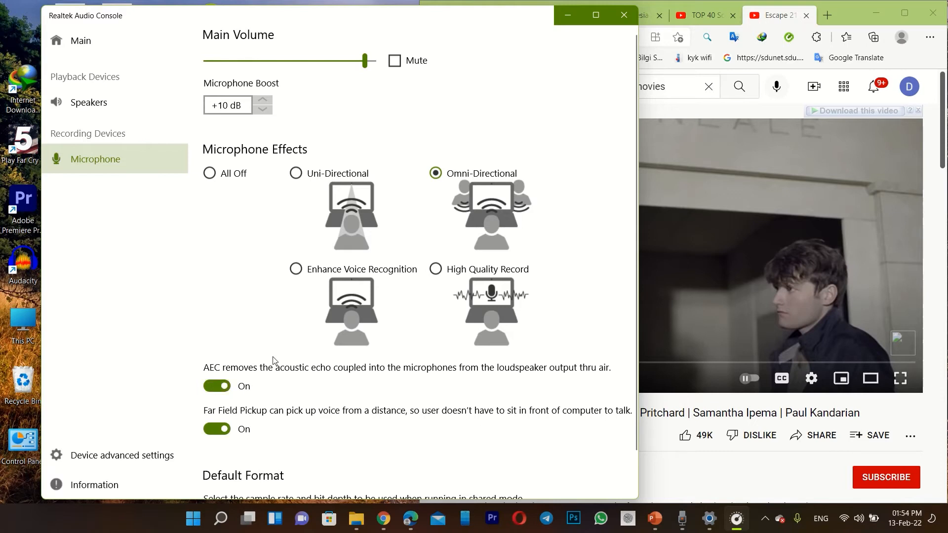
pyautogui.scroll(-3)
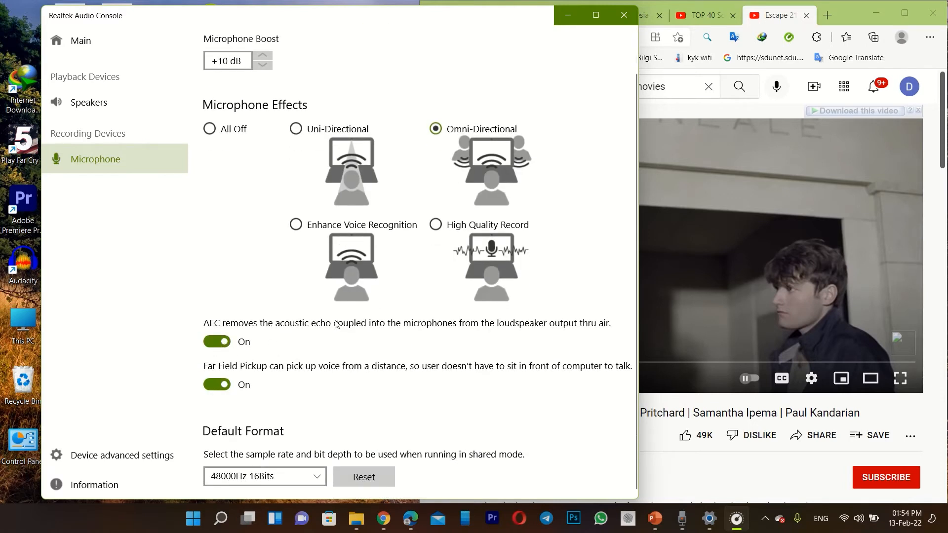
pyautogui.moveTo(158, 421)
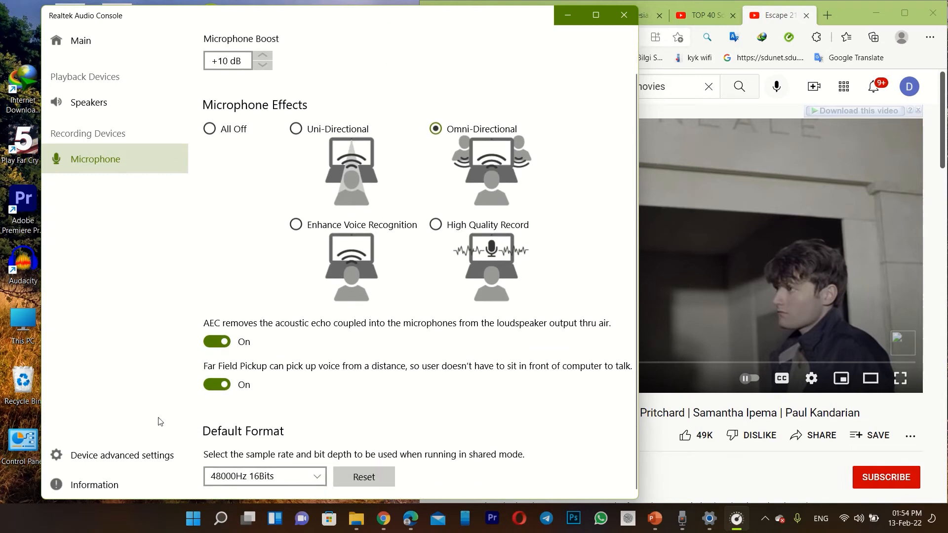
# Keep Headset as the analog connector type, then minimize the audio console.
pyautogui.click(122, 455)
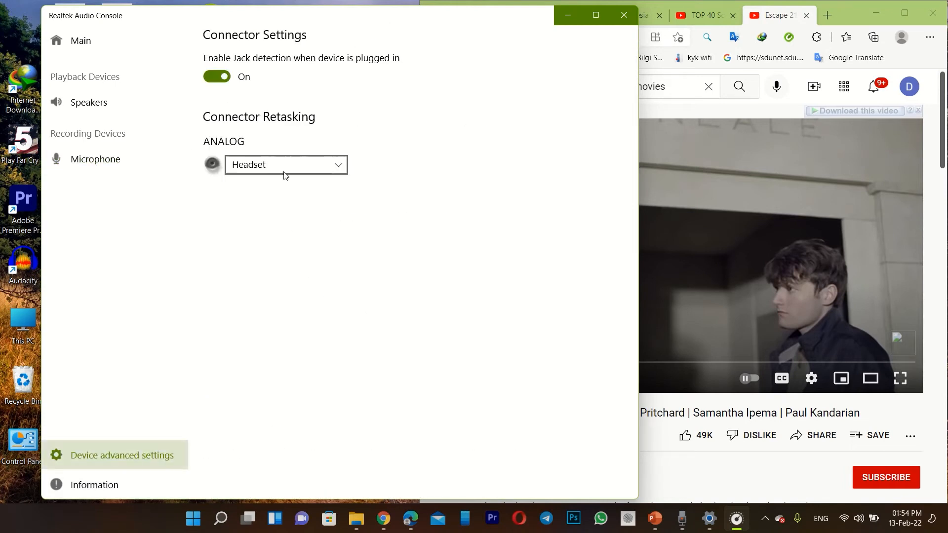
pyautogui.click(285, 164)
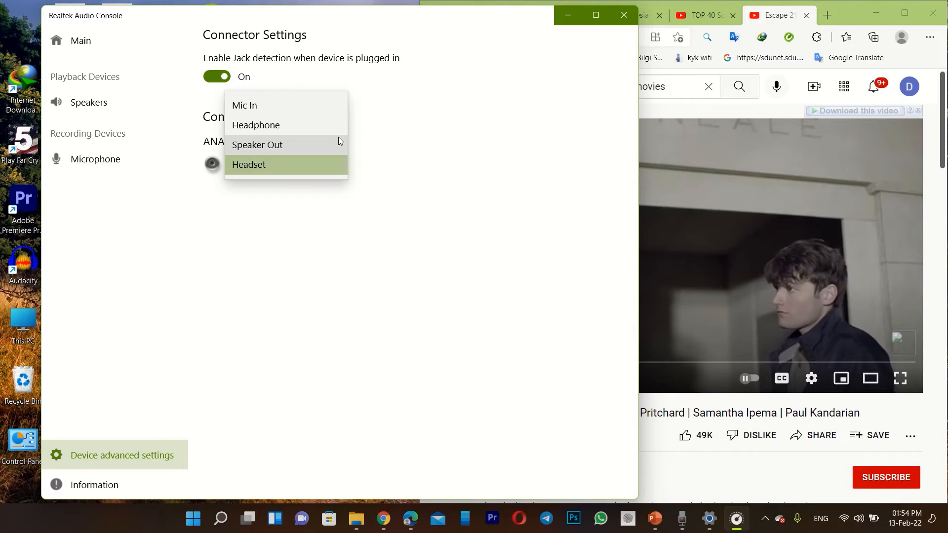
pyautogui.moveTo(358, 208)
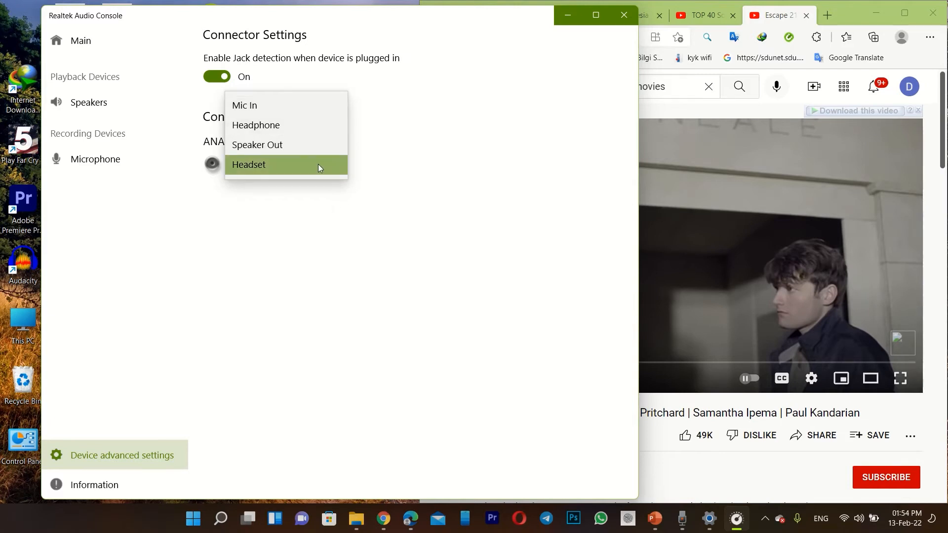
pyautogui.click(249, 165)
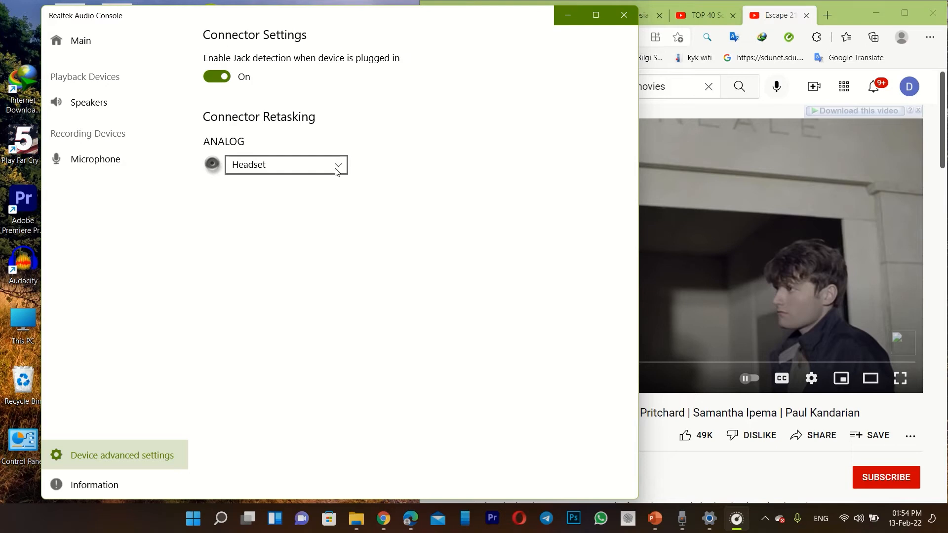
pyautogui.moveTo(328, 175)
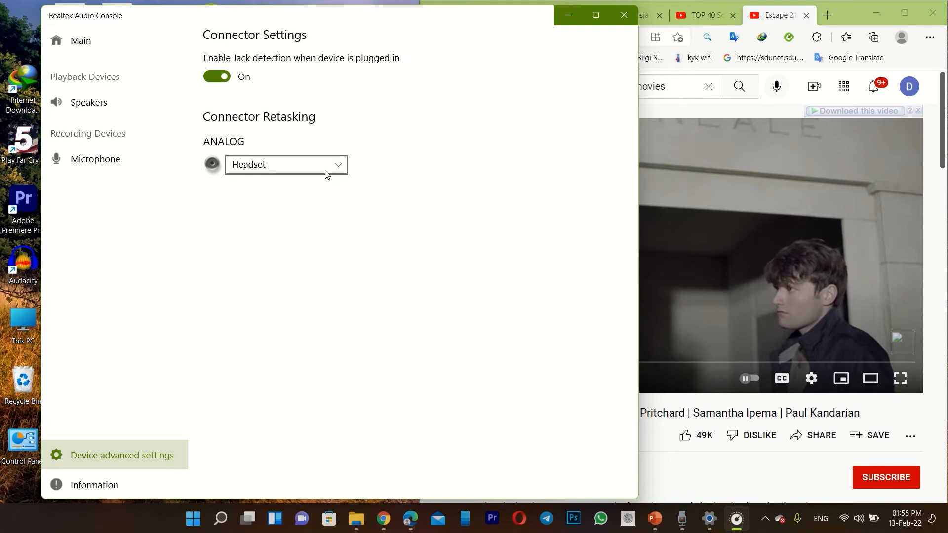
pyautogui.click(284, 165)
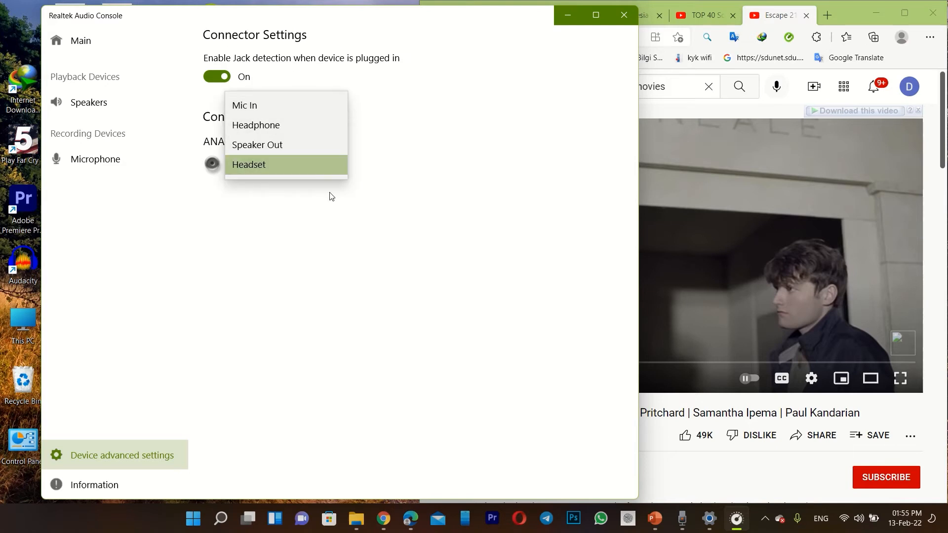
pyautogui.click(248, 164)
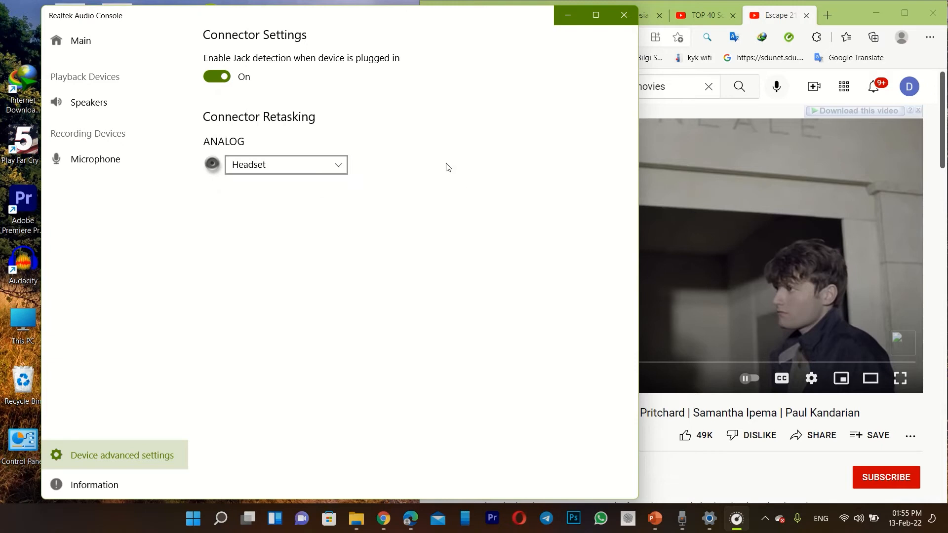
pyautogui.click(286, 165)
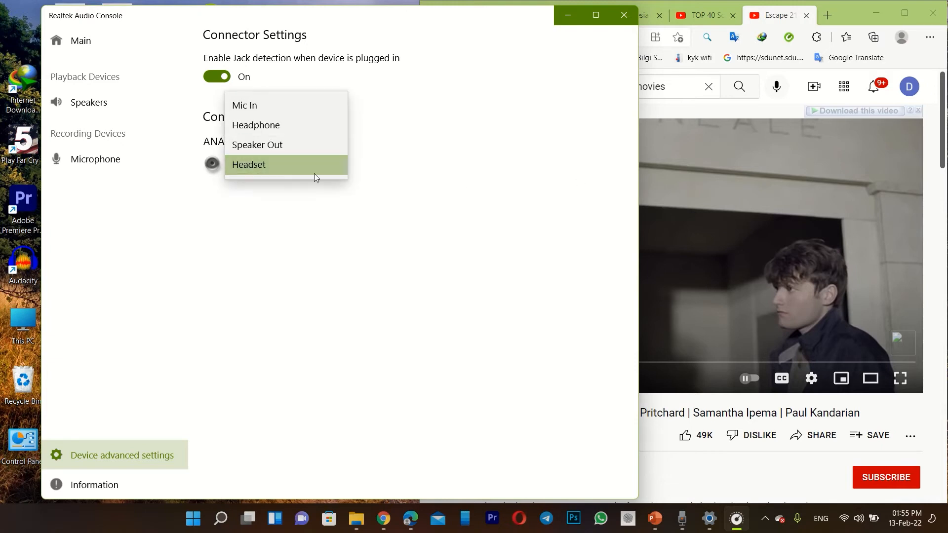
pyautogui.moveTo(413, 263)
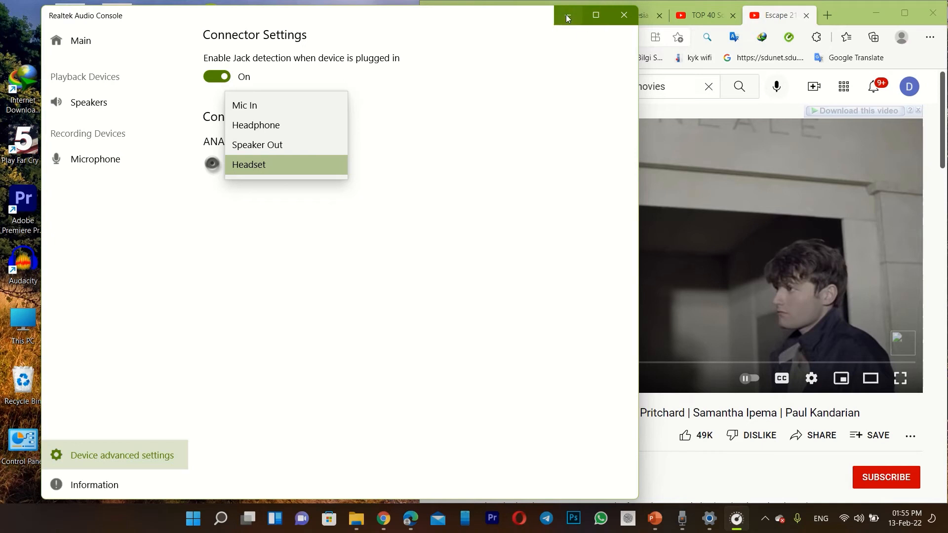
pyautogui.moveTo(567, 15)
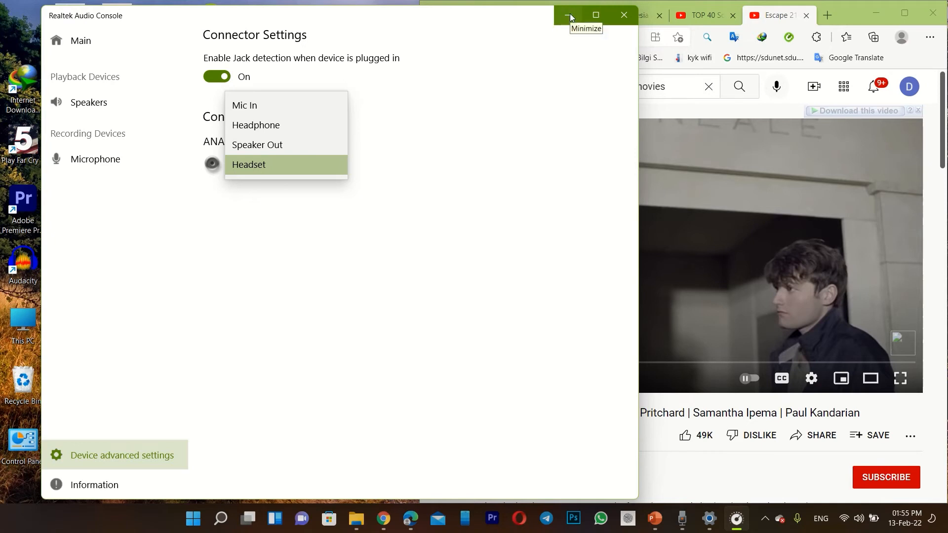
pyautogui.moveTo(435, 209)
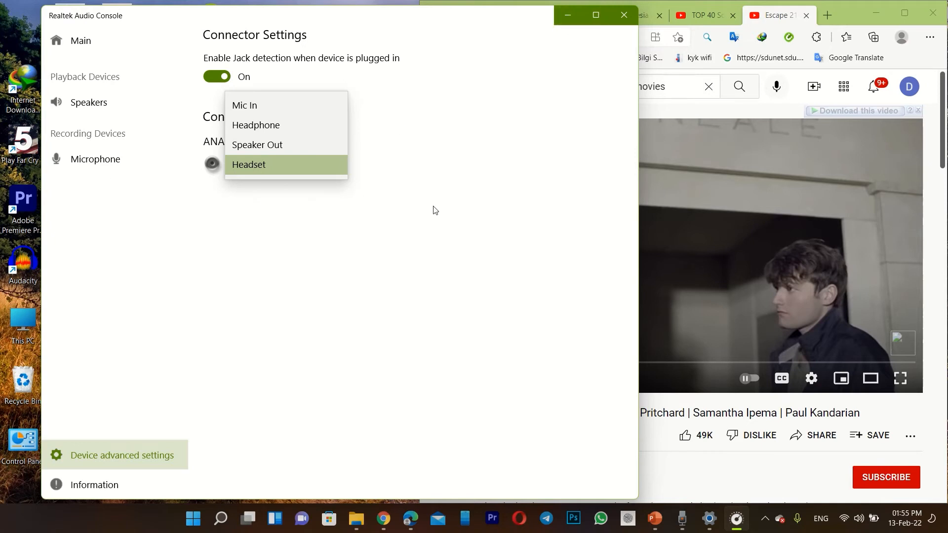
pyautogui.moveTo(192, 373)
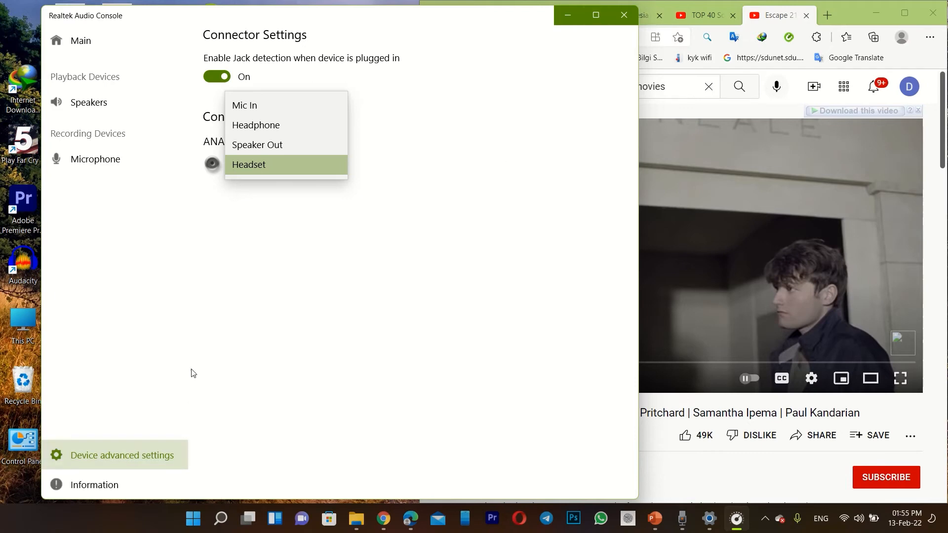
pyautogui.click(249, 165)
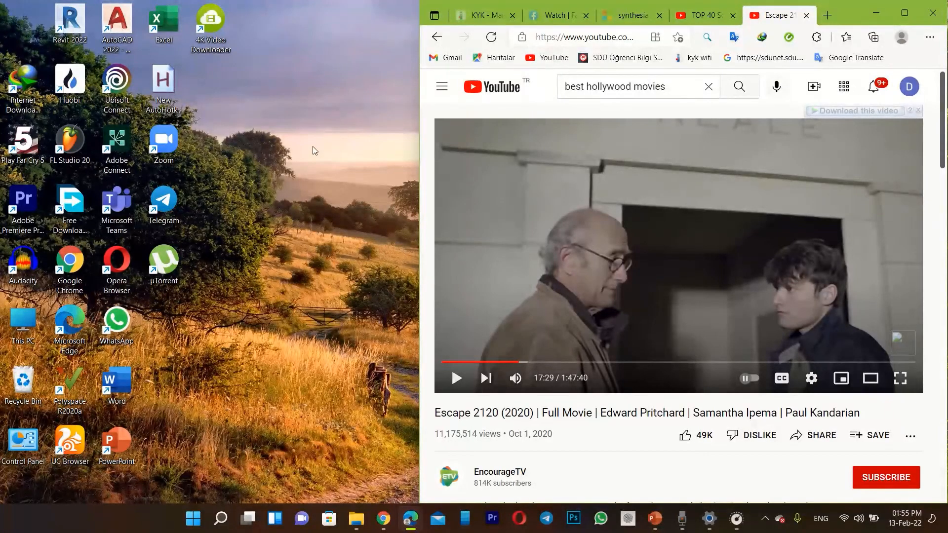
pyautogui.moveTo(353, 314)
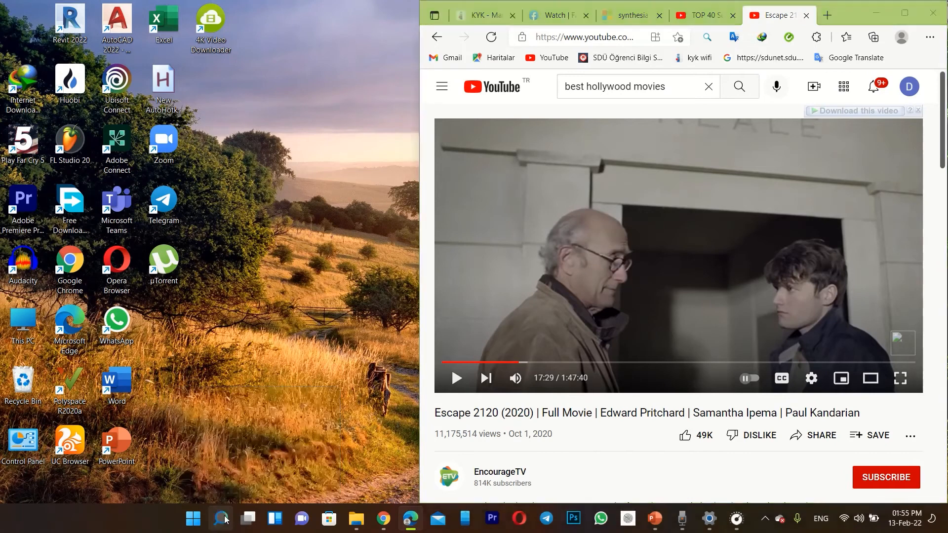
pyautogui.click(221, 518)
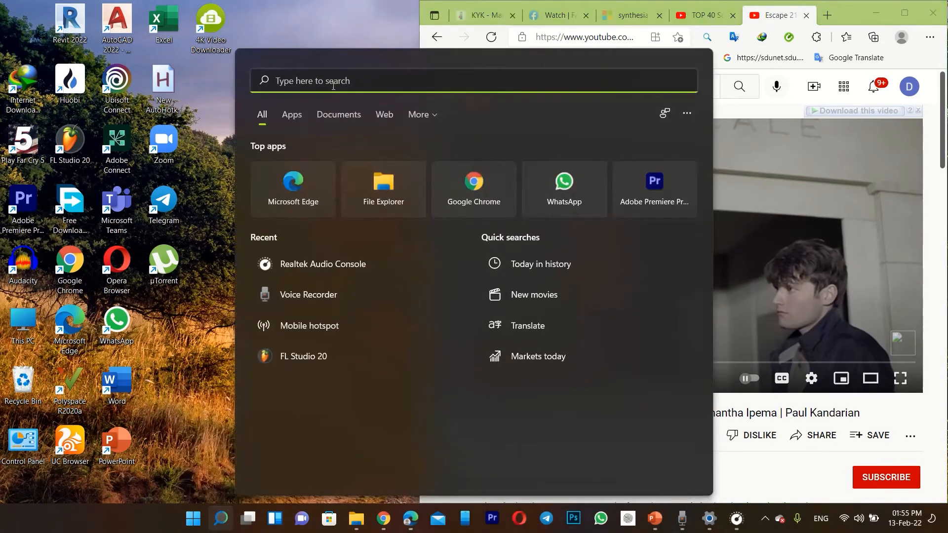
pyautogui.write('rea')
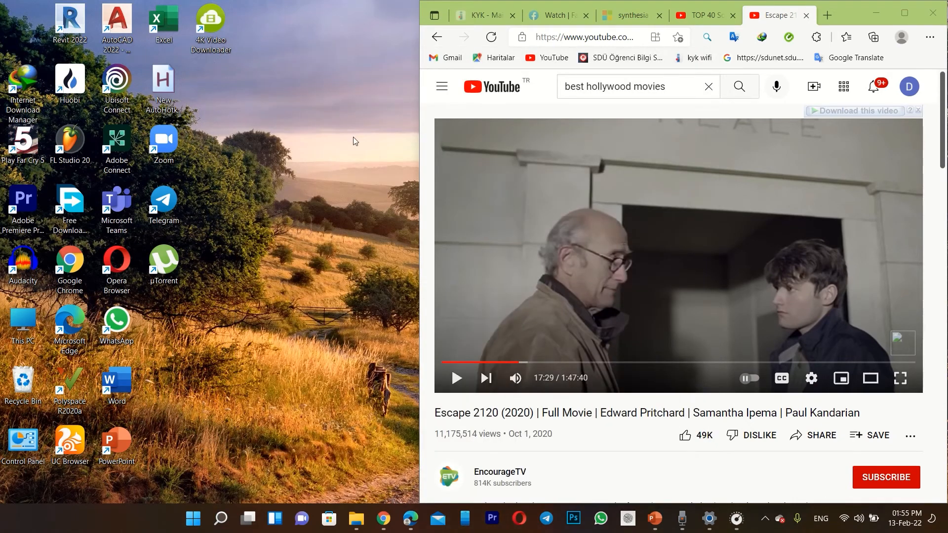
pyautogui.moveTo(361, 152)
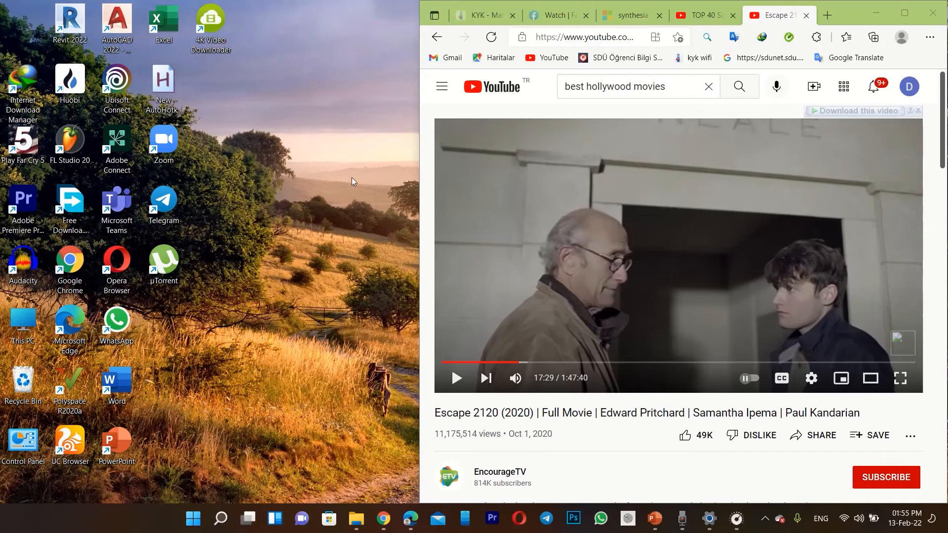
pyautogui.moveTo(351, 204)
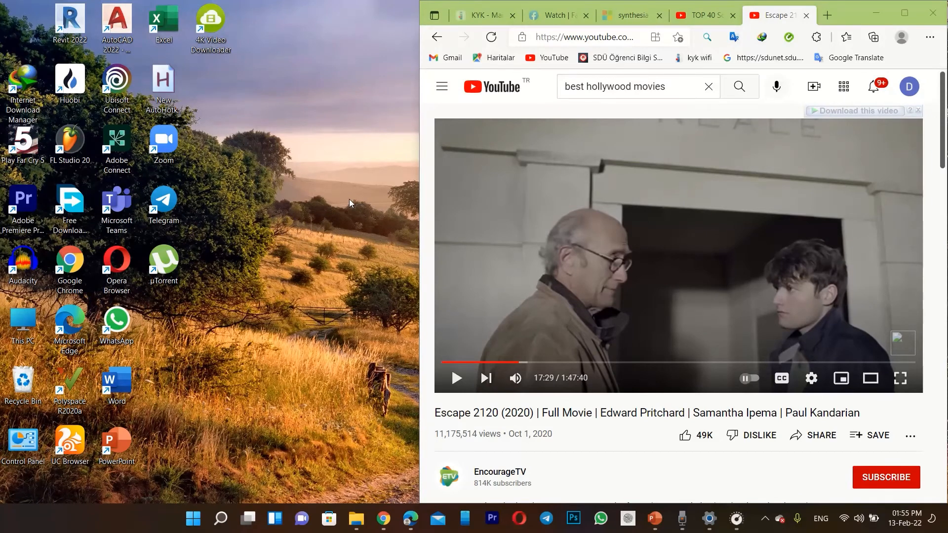
pyautogui.moveTo(359, 159)
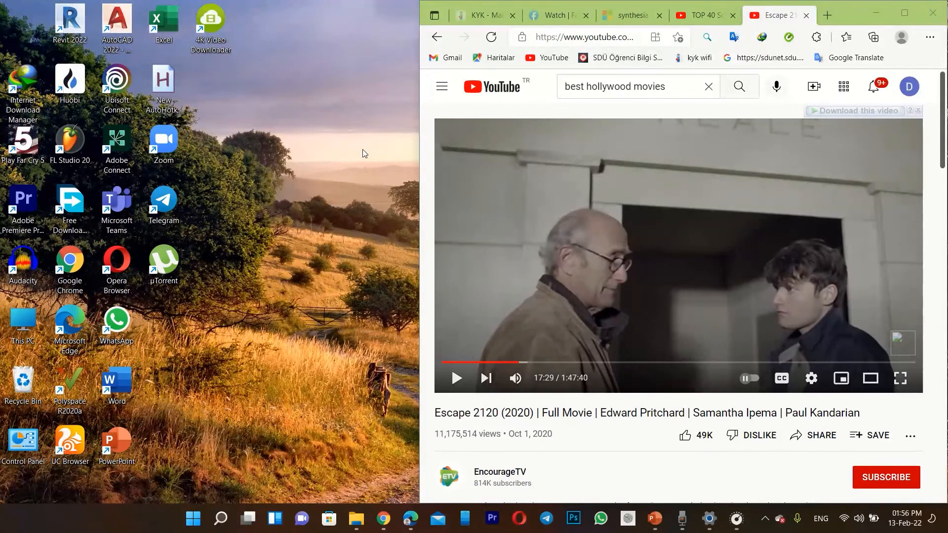
pyautogui.moveTo(537, 232)
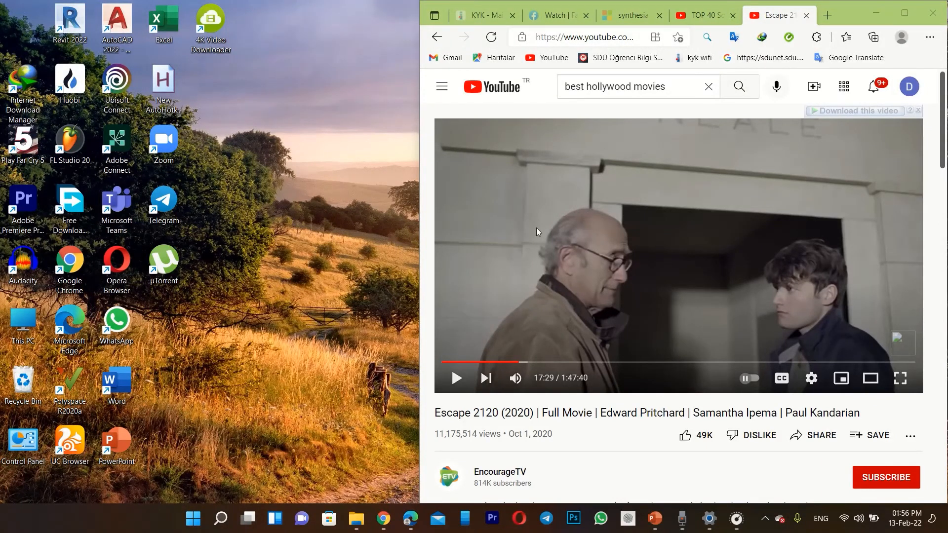
pyautogui.moveTo(473, 194)
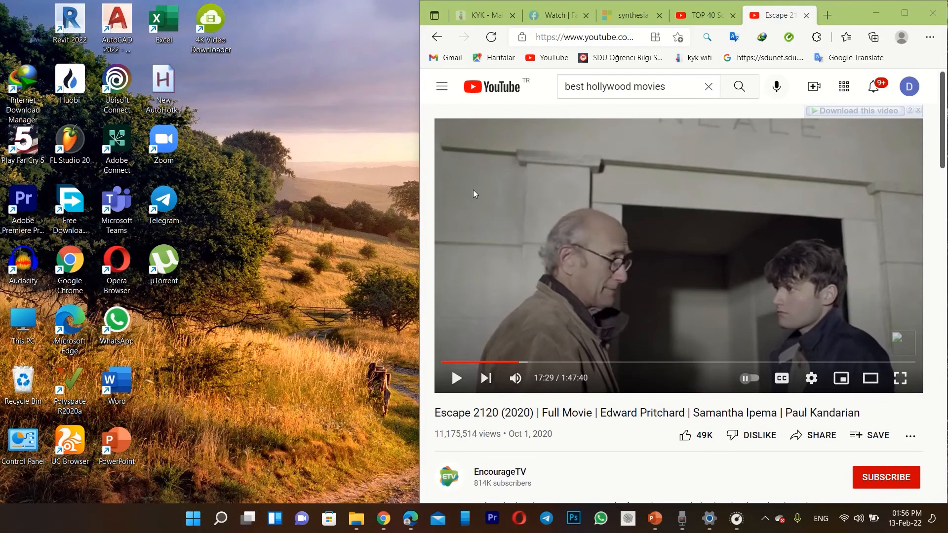
pyautogui.moveTo(497, 241)
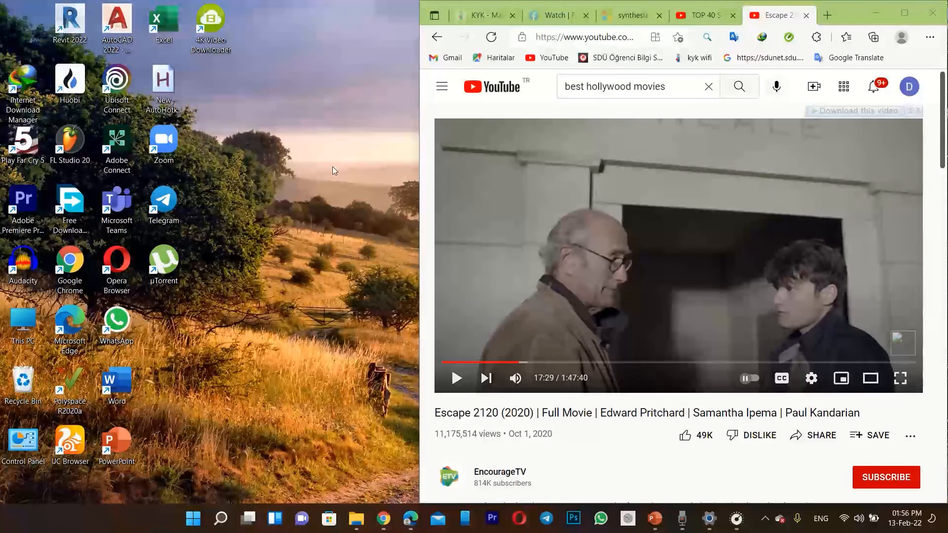
pyautogui.moveTo(355, 183)
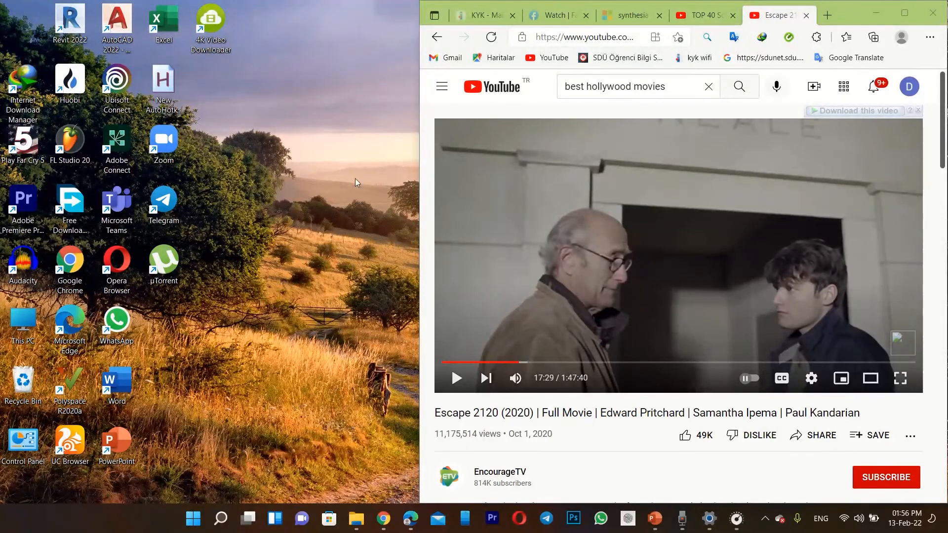
pyautogui.moveTo(410, 226)
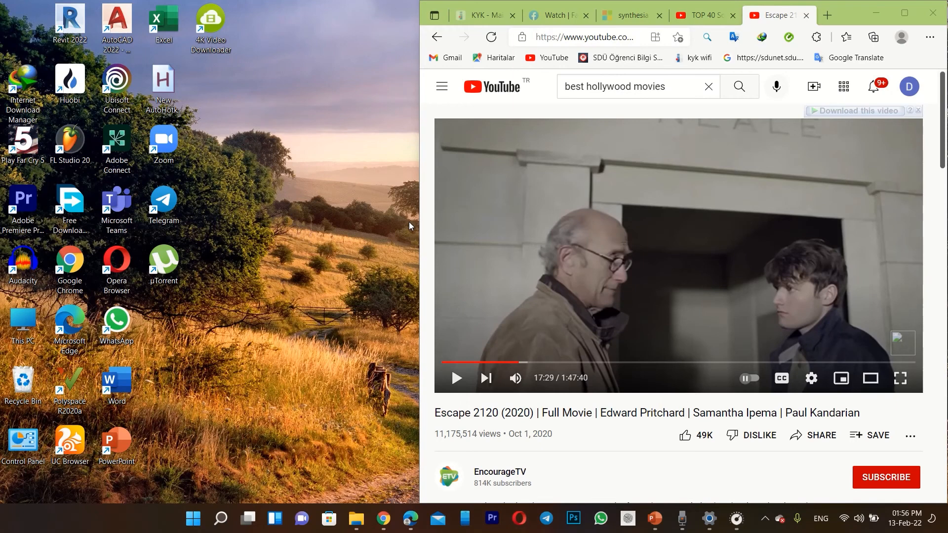
pyautogui.moveTo(457, 240)
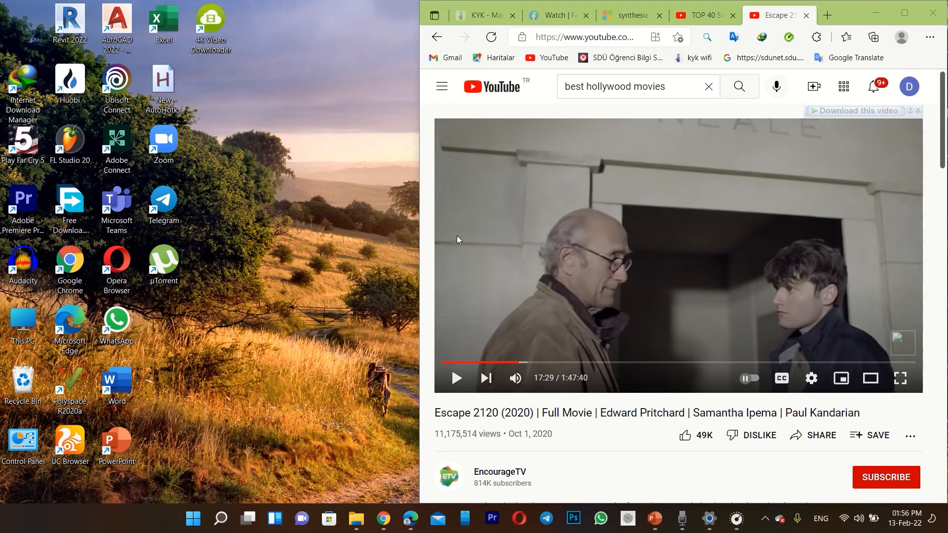
pyautogui.moveTo(515, 182)
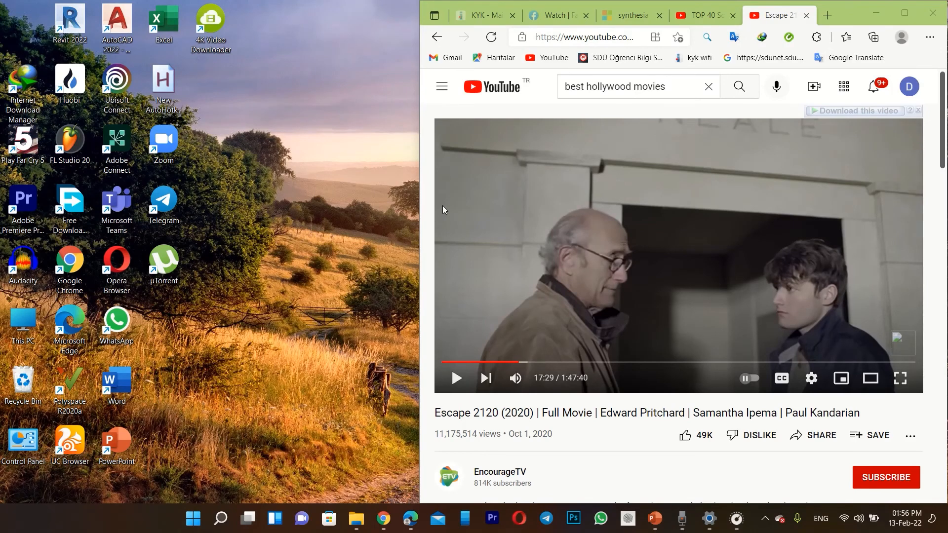
pyautogui.moveTo(415, 184)
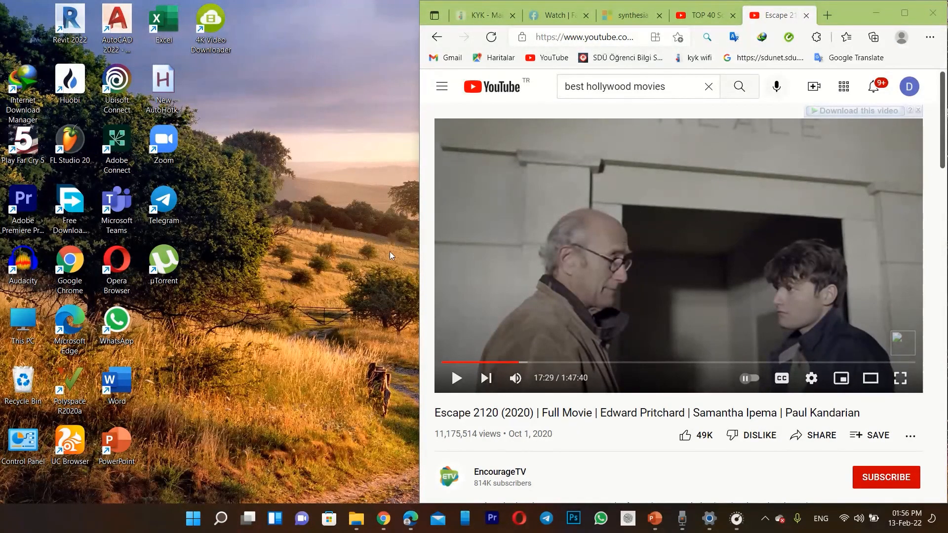
pyautogui.moveTo(489, 260)
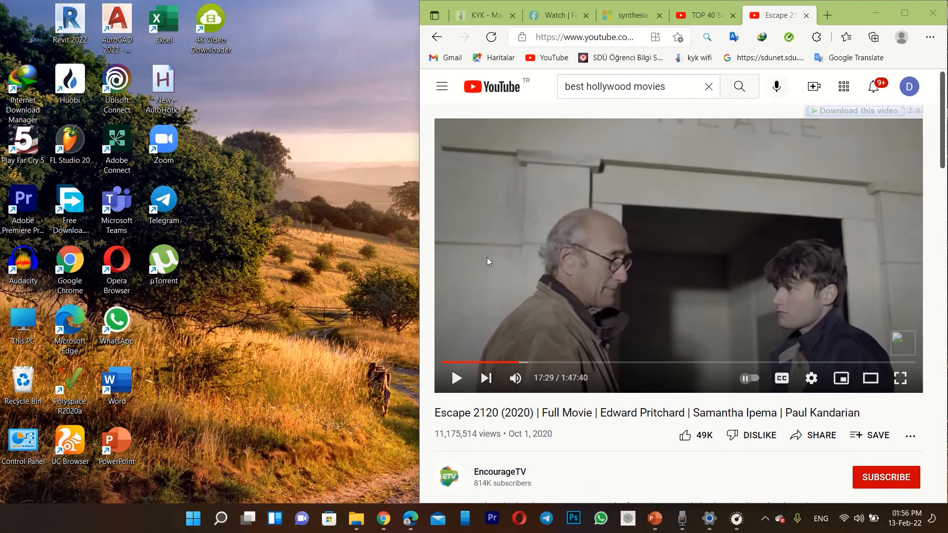